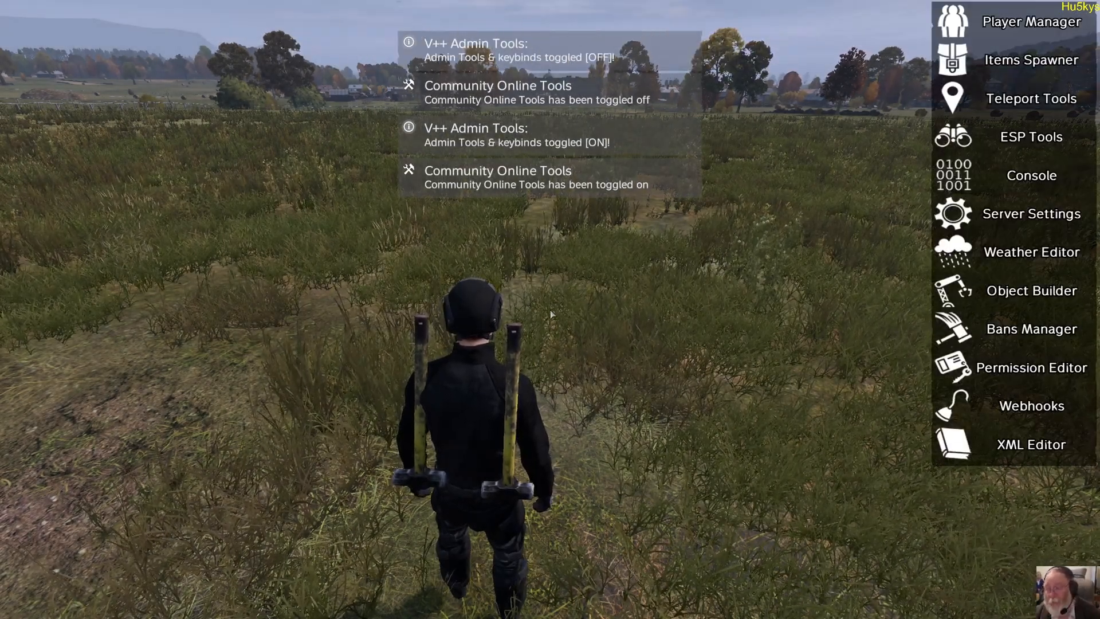
Show the Player Manager window listing the single connected player
{"action": "left_click", "coordinate": [1030, 21]}
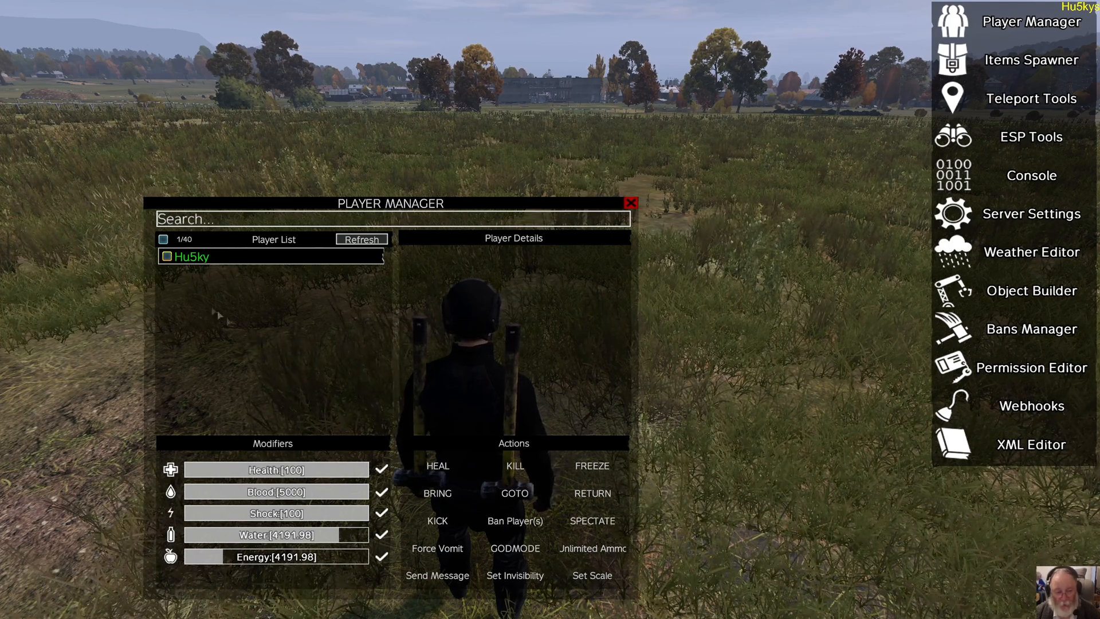
Select your own player in the Player List to load their details and actions
{"action": "left_click", "coordinate": [192, 256]}
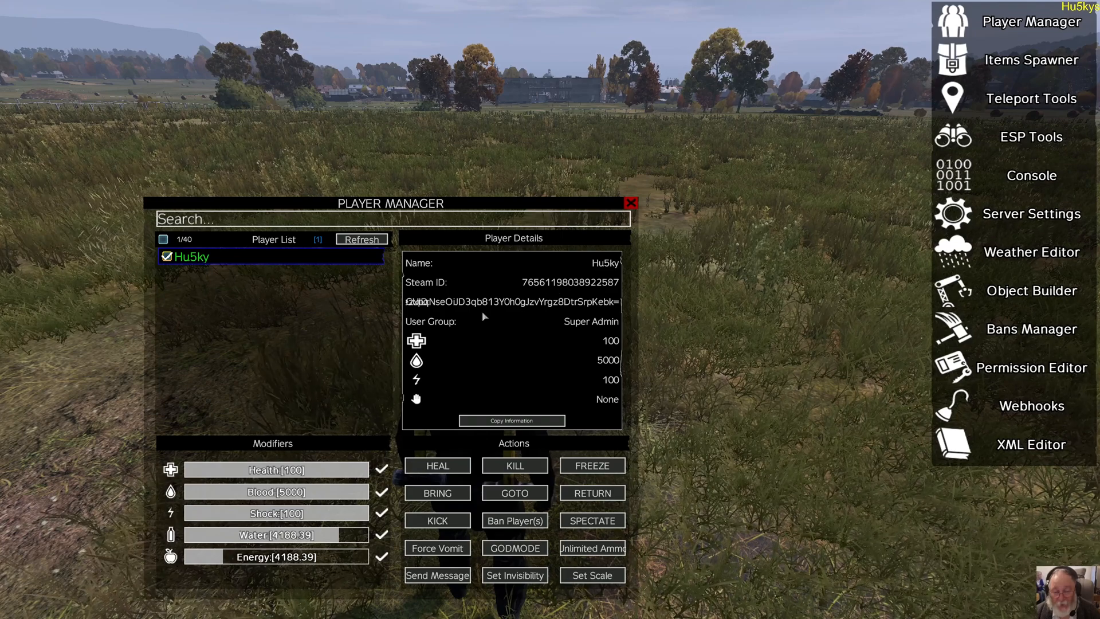
{"action": "mouse_move", "coordinate": [477, 311]}
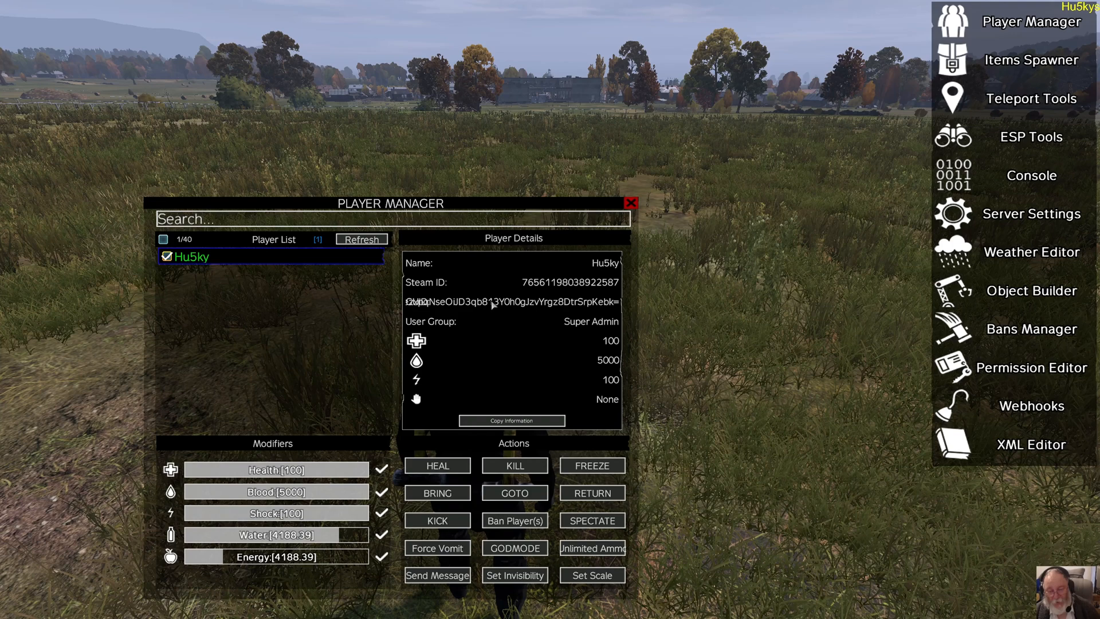
{"action": "mouse_move", "coordinate": [499, 322]}
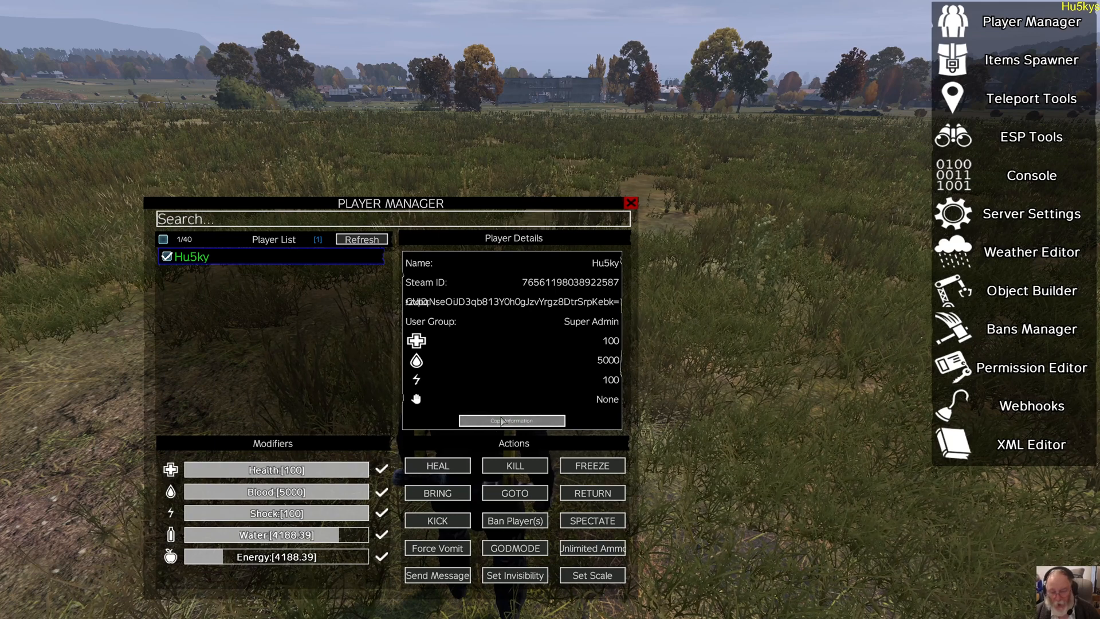
Copy the selected player's information to the clipboard
{"action": "left_click", "coordinate": [511, 420]}
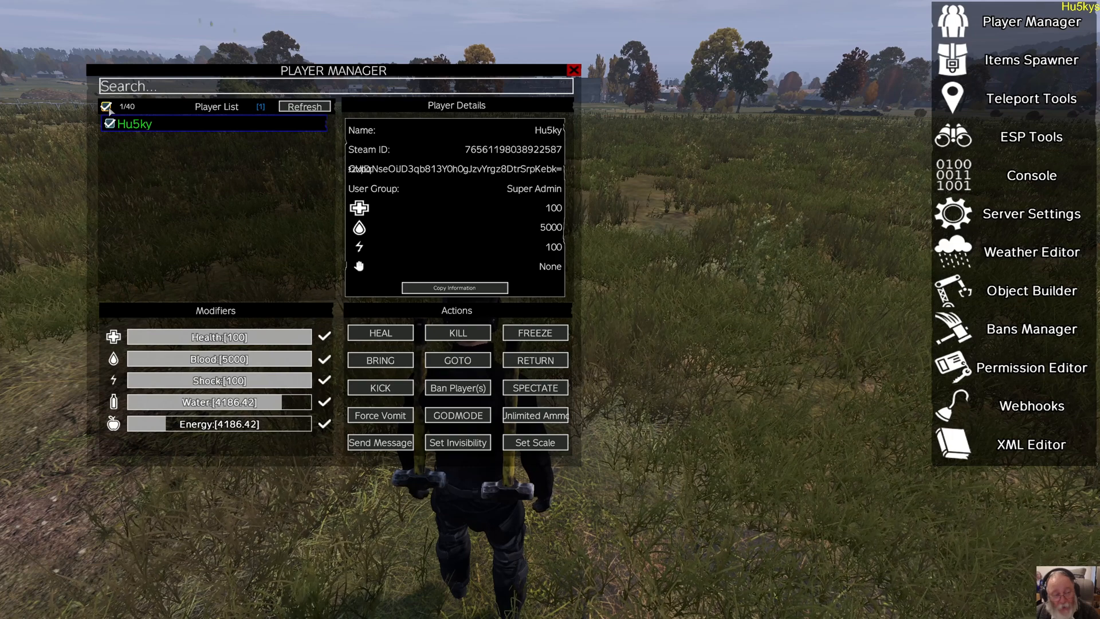
{"action": "left_click", "coordinate": [110, 124]}
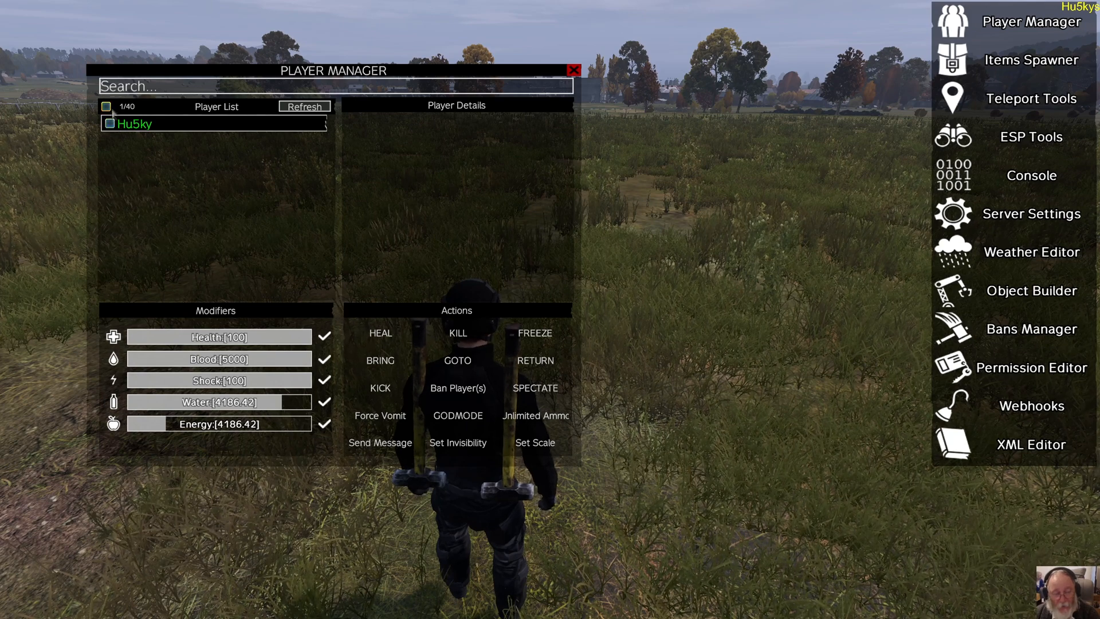
{"action": "left_click", "coordinate": [110, 123]}
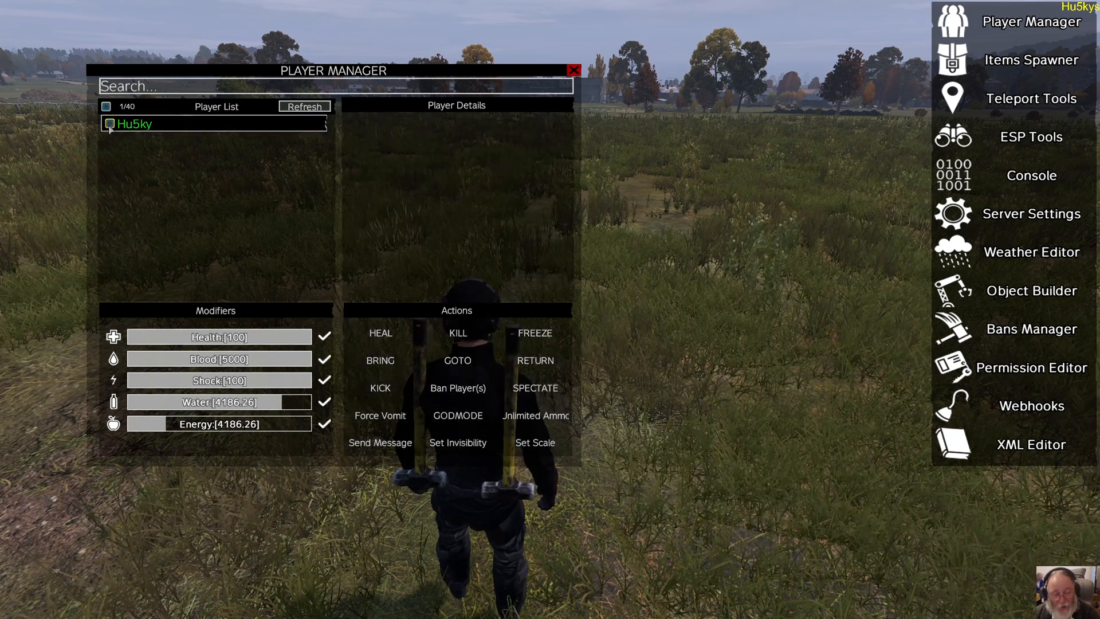
{"action": "left_click", "coordinate": [107, 124]}
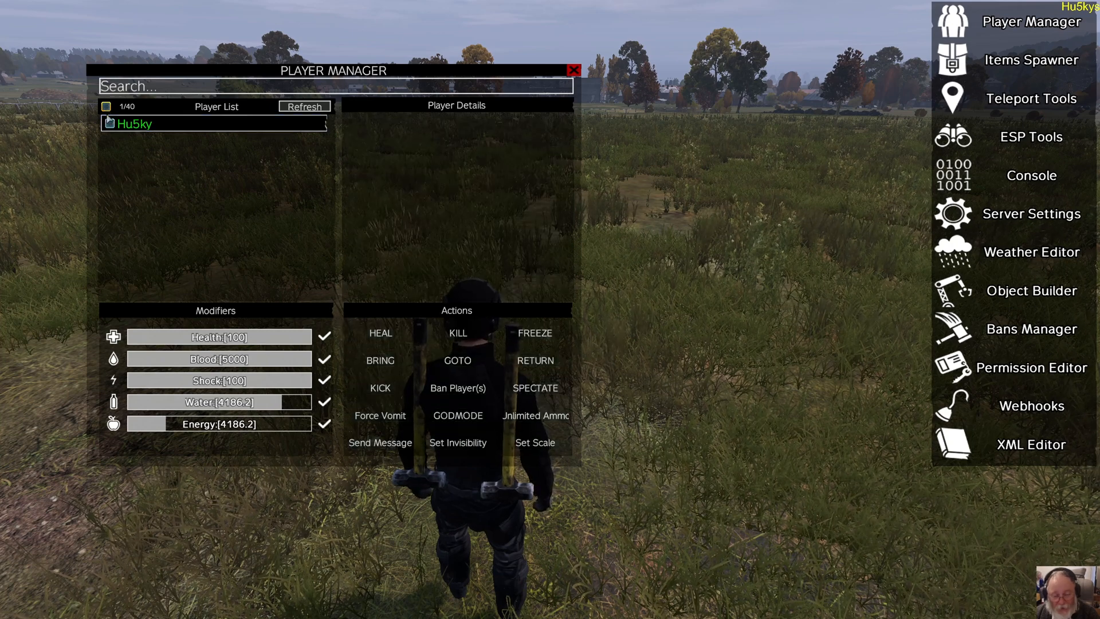
{"action": "left_click", "coordinate": [109, 124]}
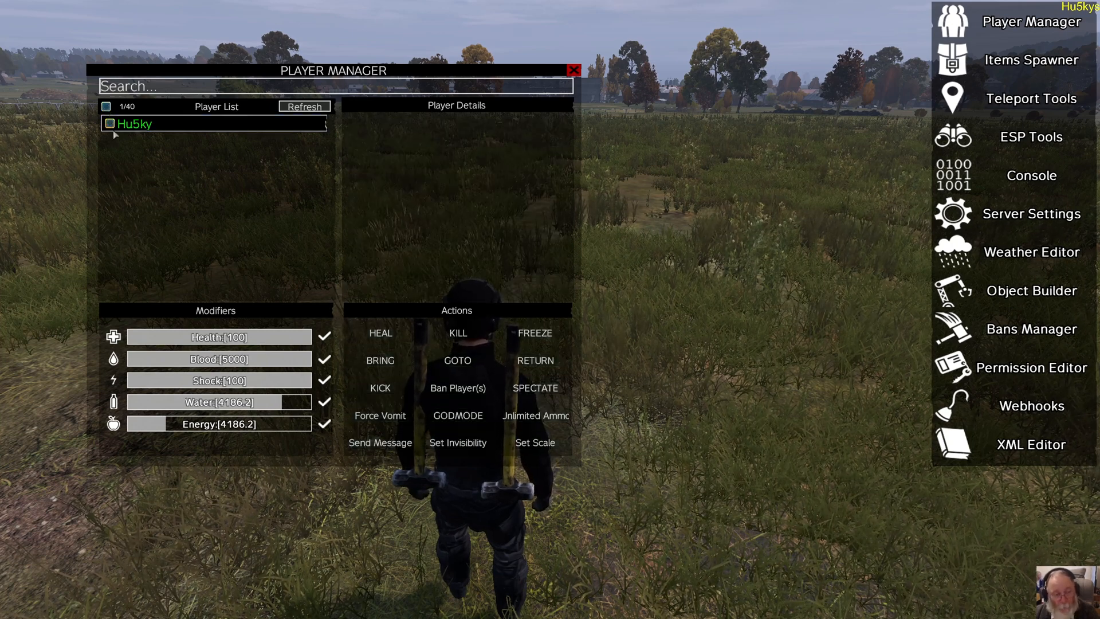
{"action": "left_click", "coordinate": [110, 124]}
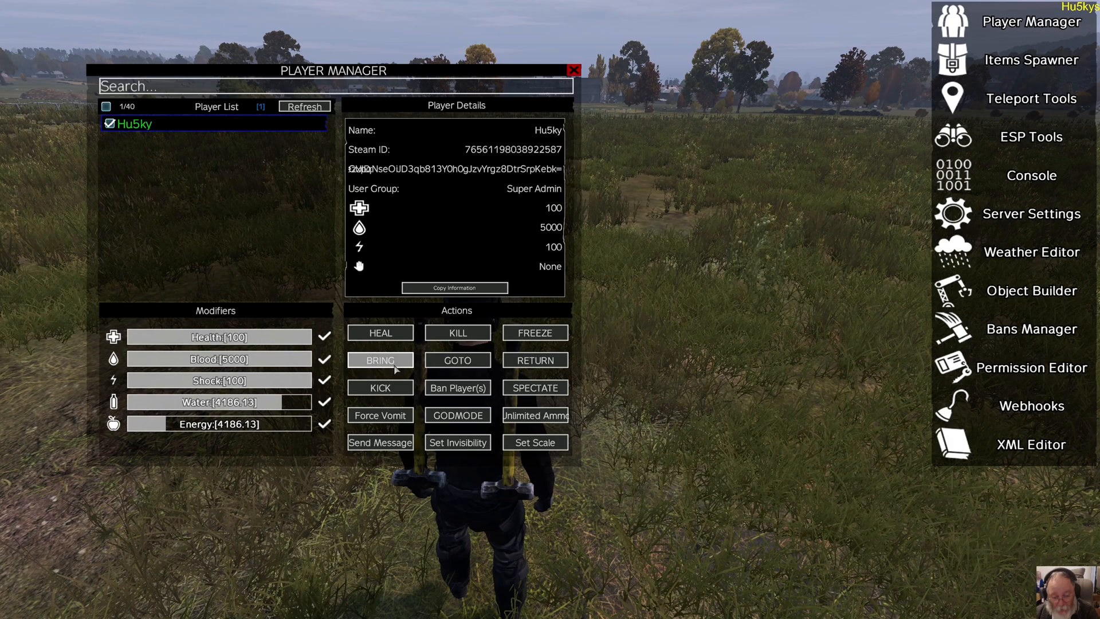
{"action": "mouse_move", "coordinate": [457, 360]}
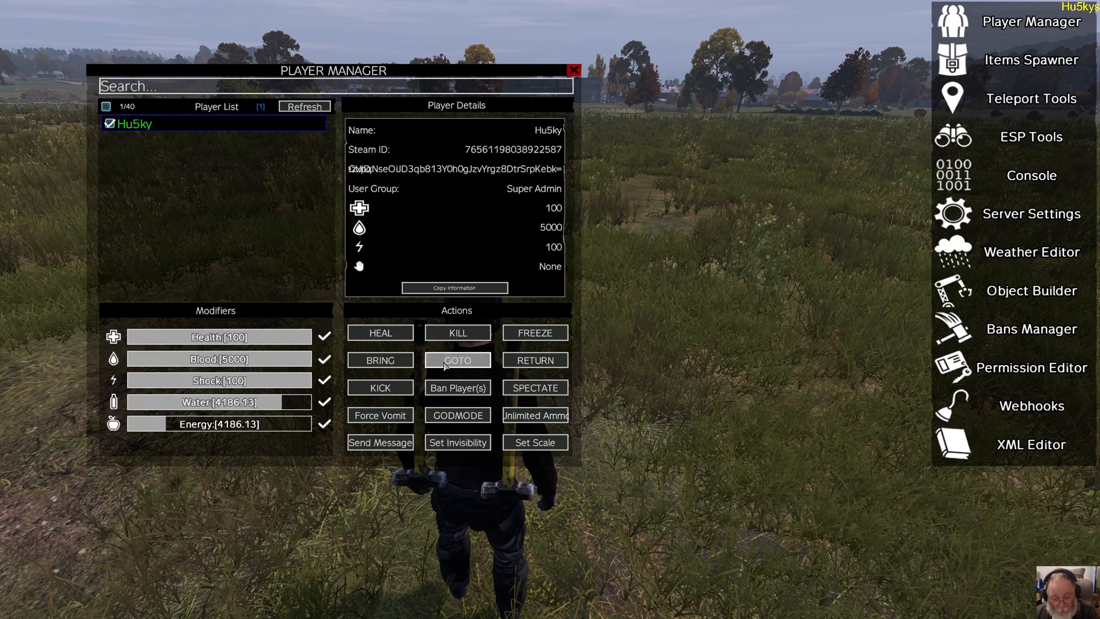
{"action": "mouse_move", "coordinate": [379, 360]}
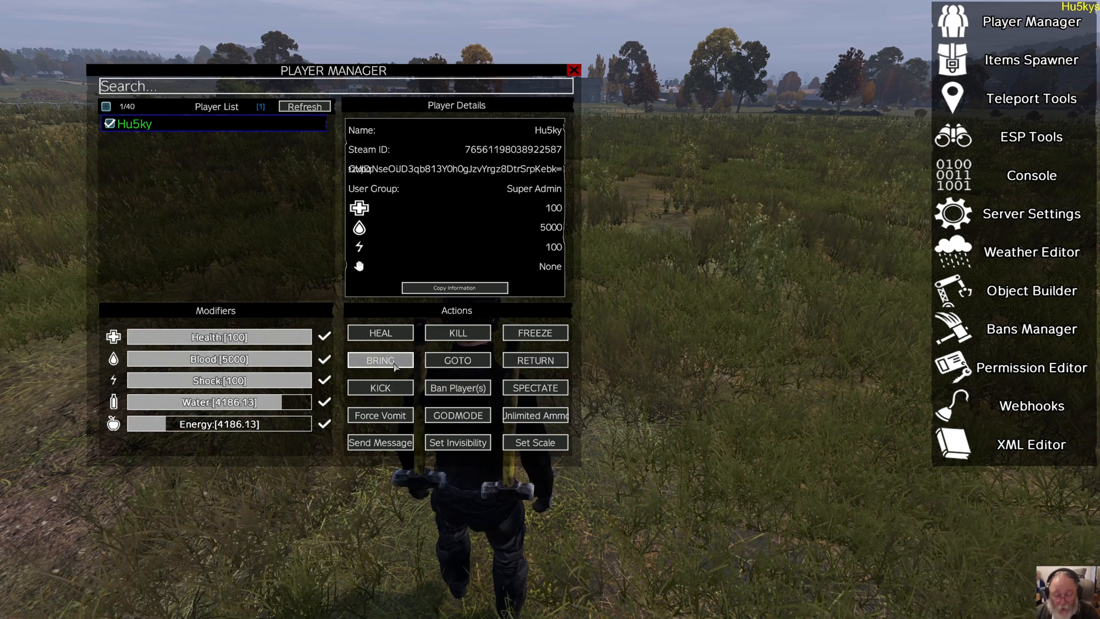
{"action": "mouse_move", "coordinate": [535, 332]}
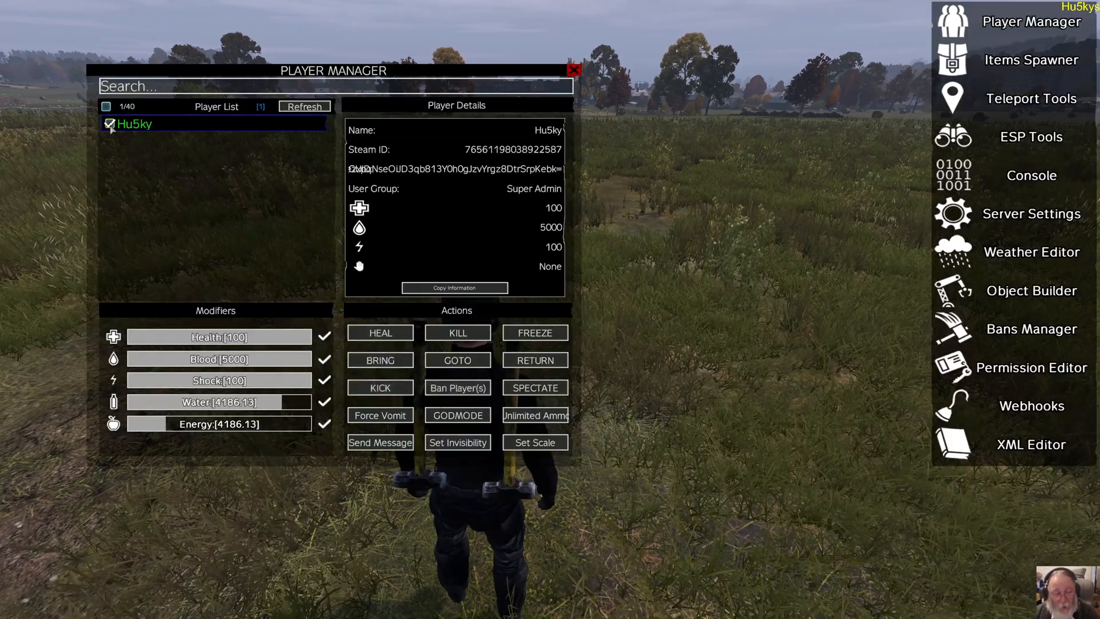
{"action": "left_click", "coordinate": [535, 359]}
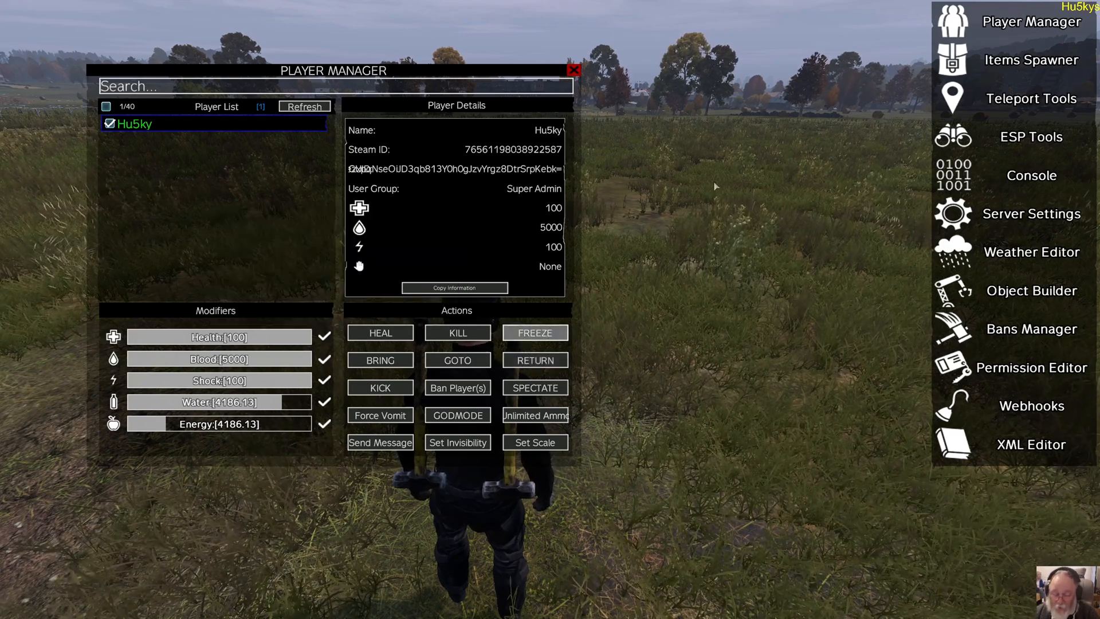
{"action": "mouse_move", "coordinate": [492, 260]}
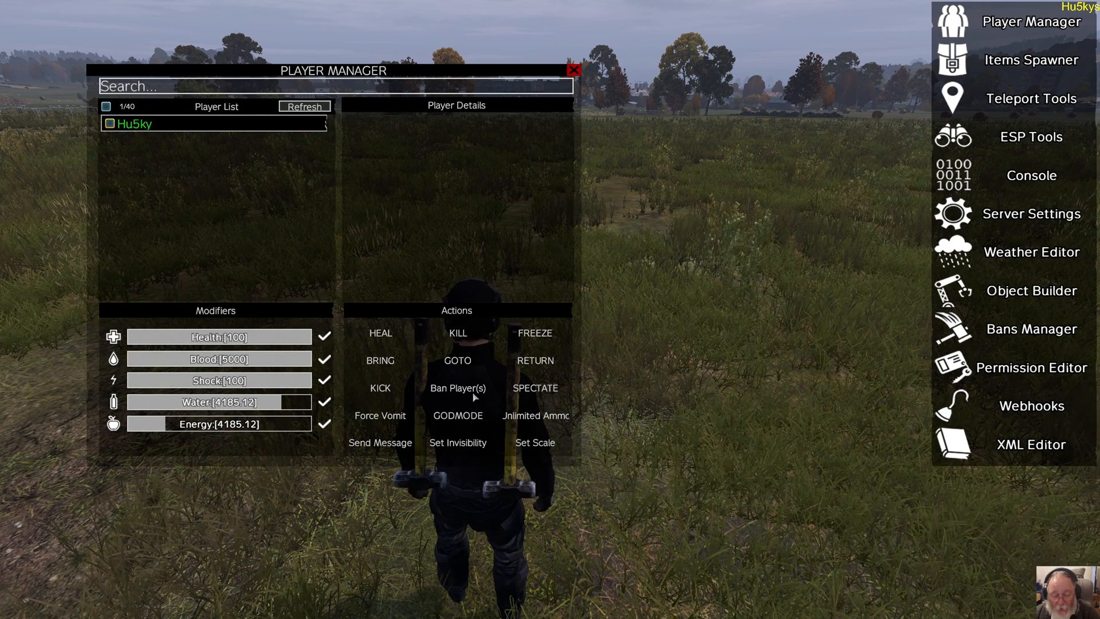
{"action": "left_click", "coordinate": [109, 124]}
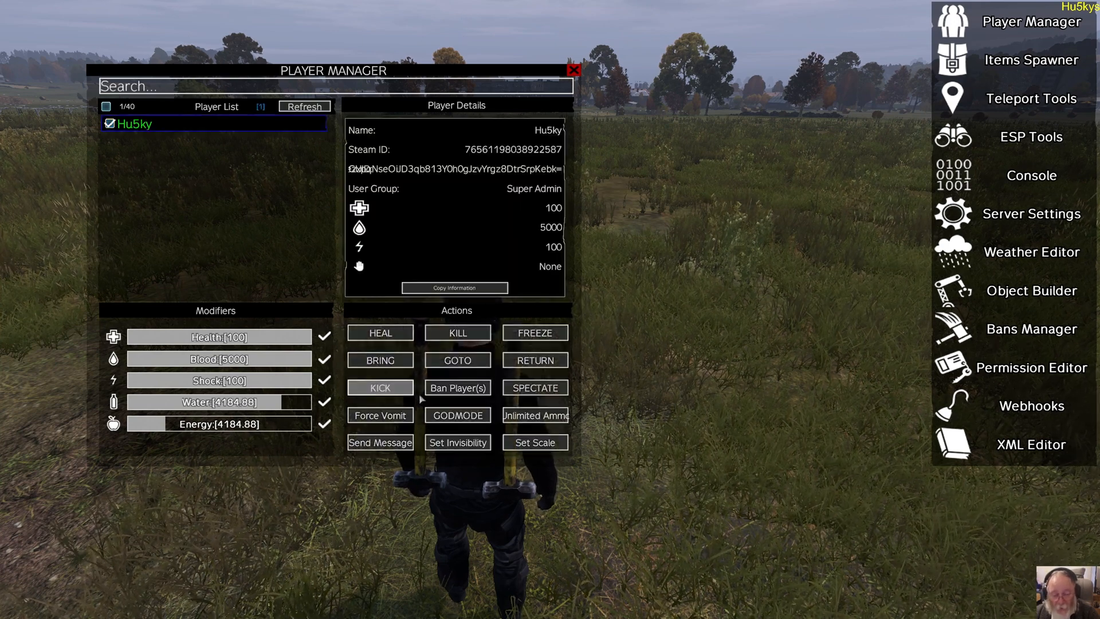
{"action": "left_click", "coordinate": [109, 123]}
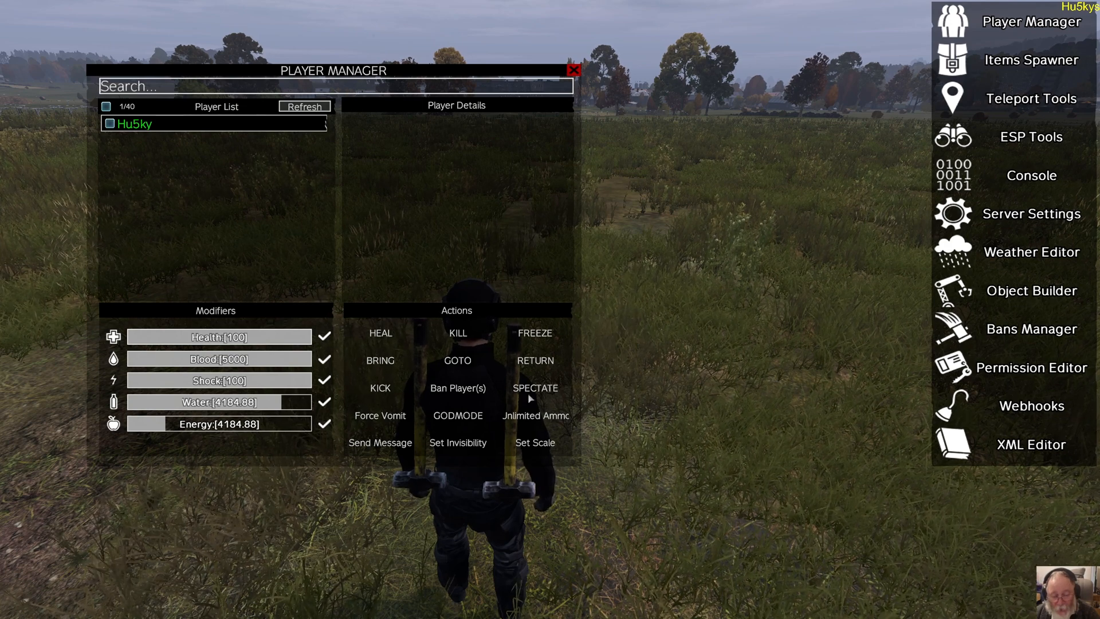
{"action": "left_click", "coordinate": [110, 124]}
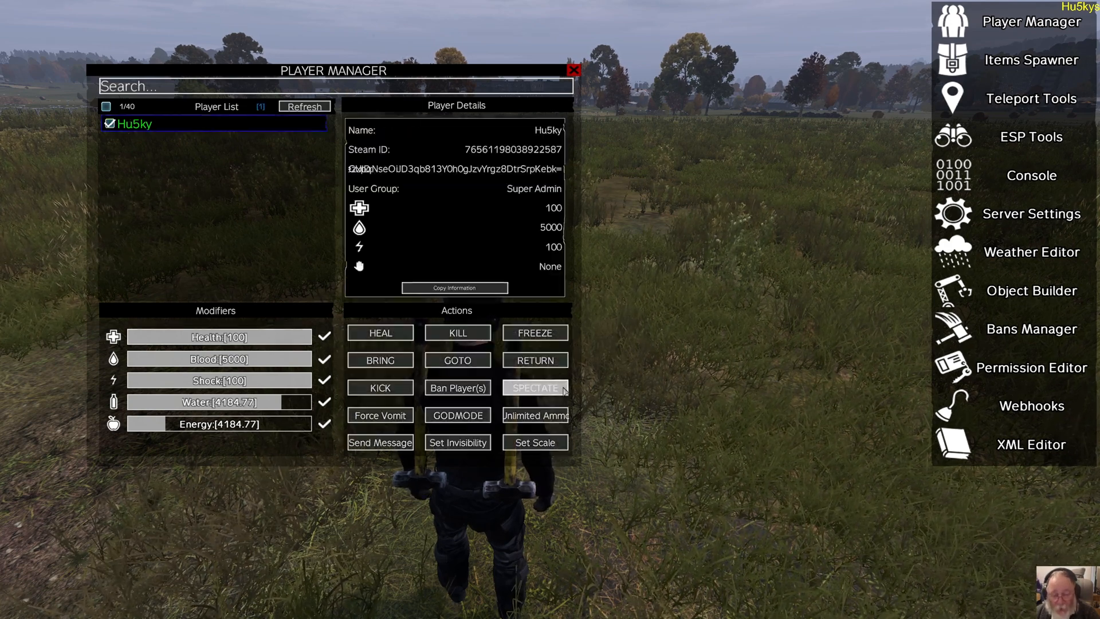
Attempt to spectate your own player, getting the can't-spectate-yourself error
{"action": "left_click", "coordinate": [535, 387]}
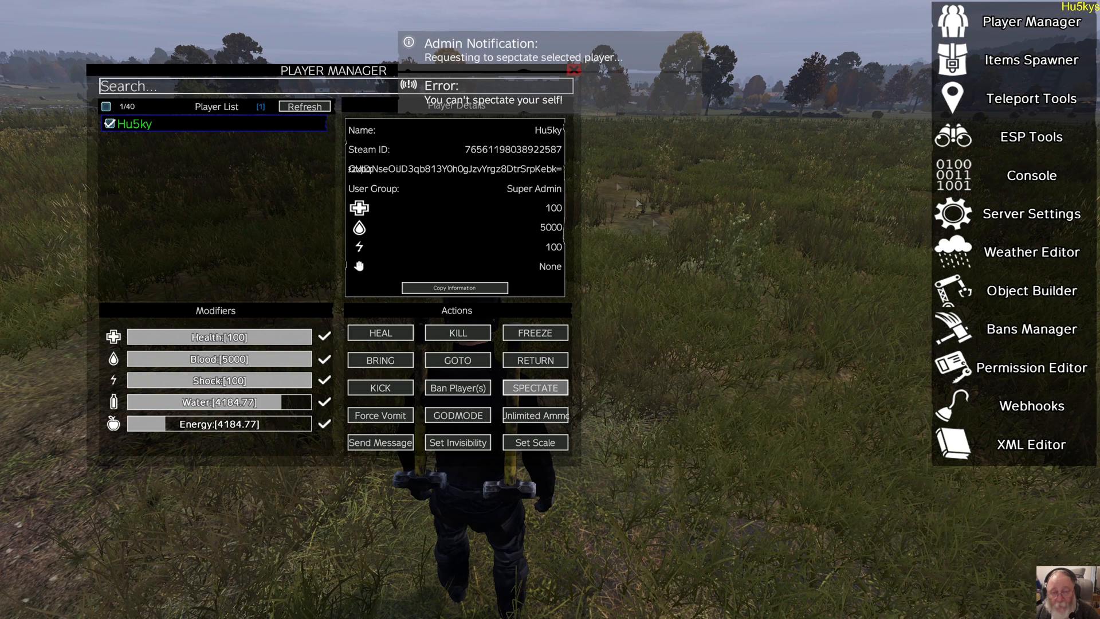
{"action": "mouse_move", "coordinate": [719, 344]}
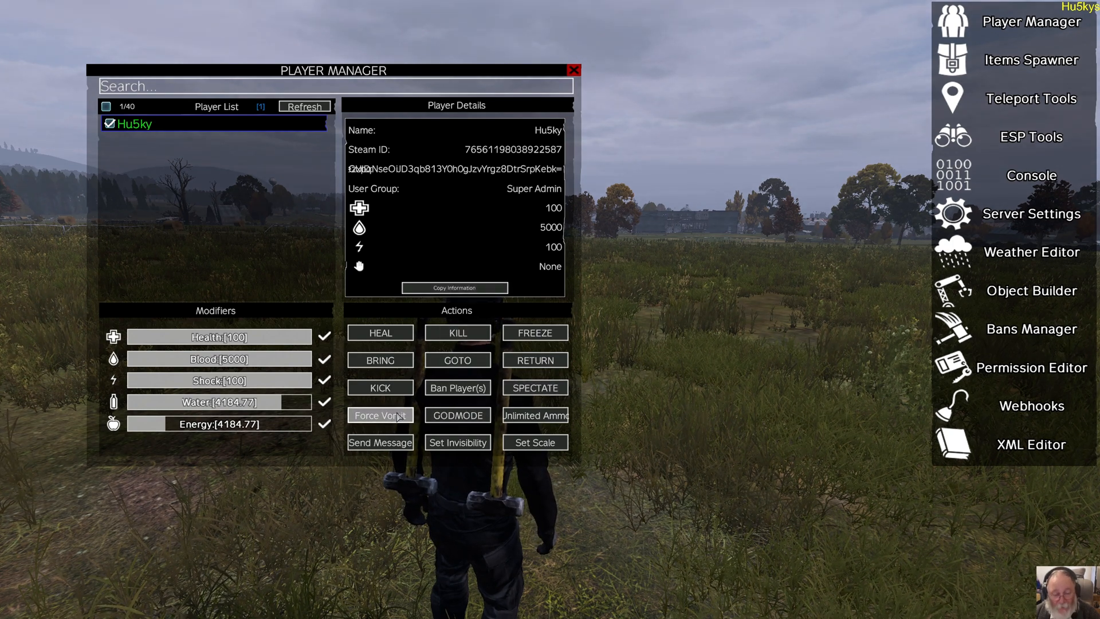
Force the selected player to vomit for 1 second
{"action": "left_click", "coordinate": [379, 415]}
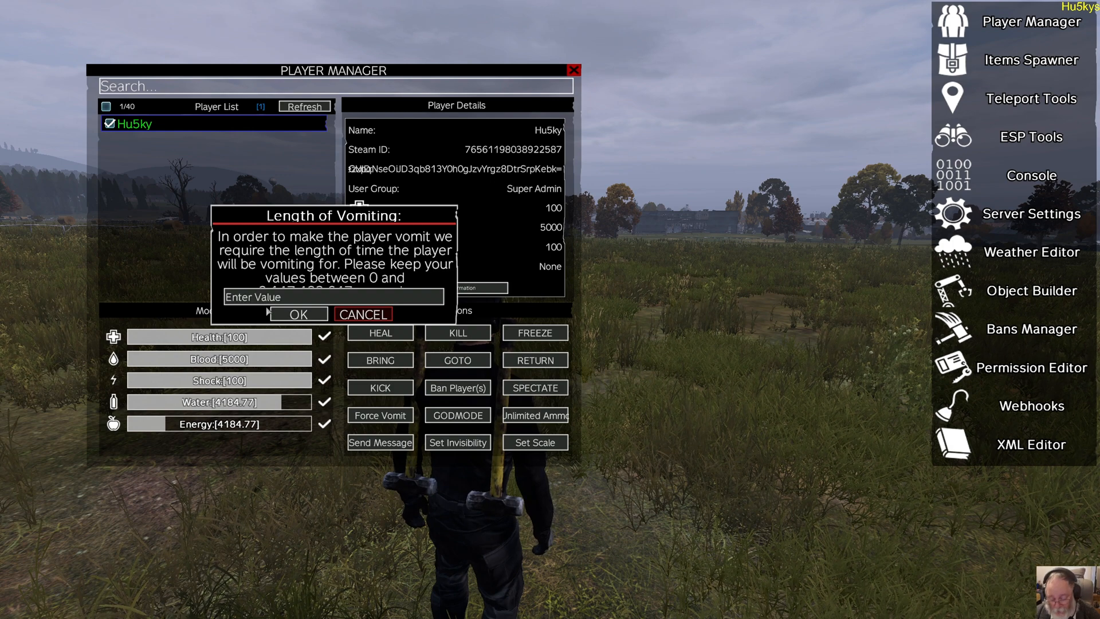
{"action": "left_click", "coordinate": [335, 296]}
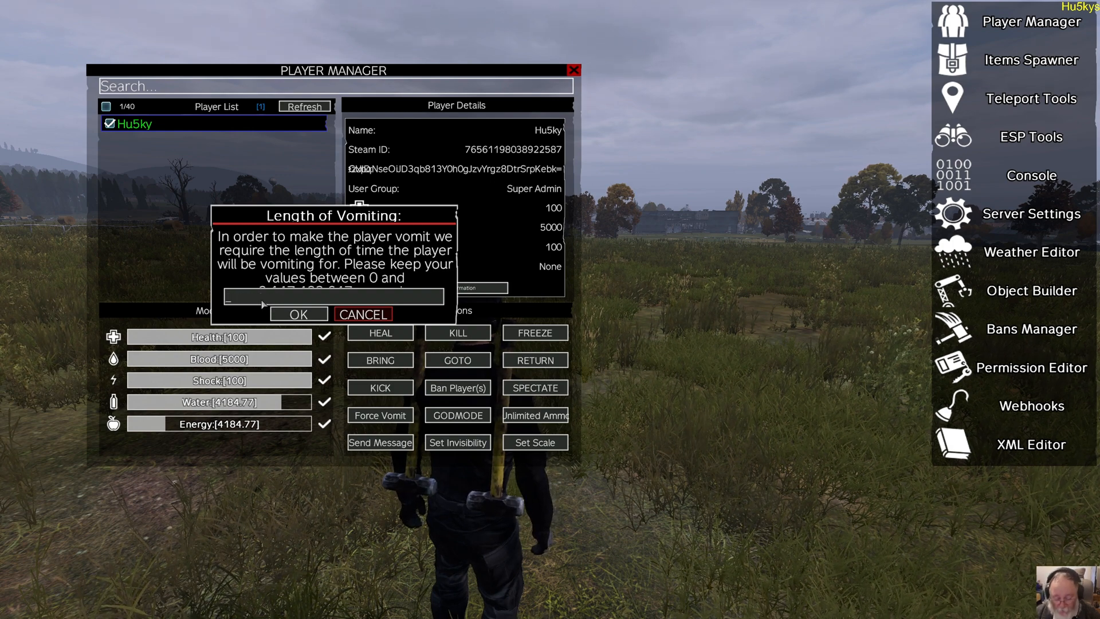
{"action": "left_click", "coordinate": [298, 313]}
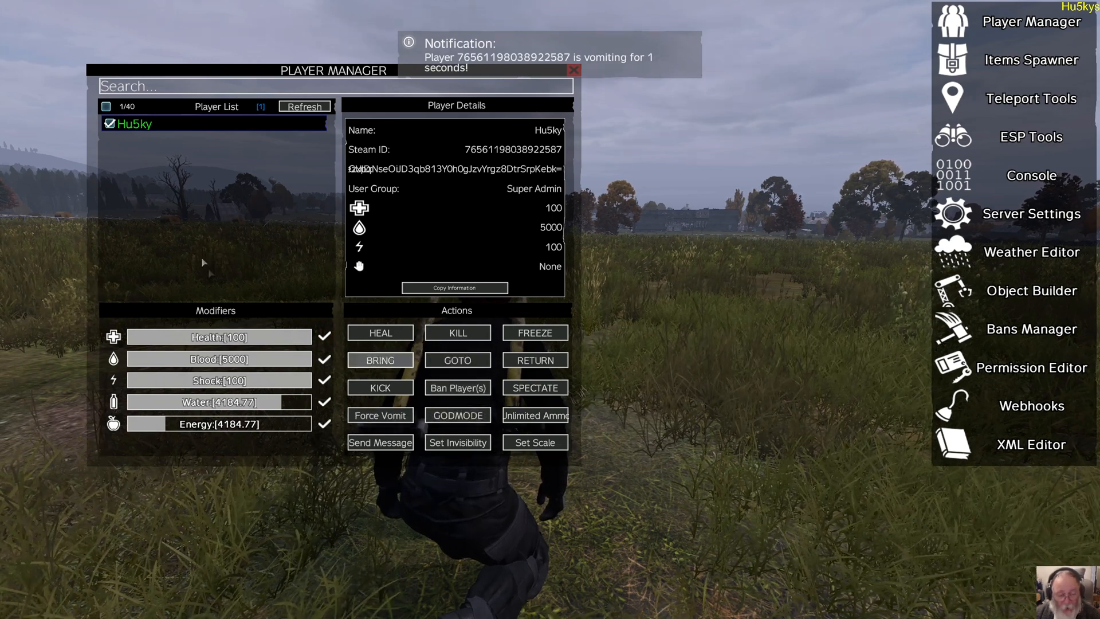
{"action": "mouse_move", "coordinate": [457, 388]}
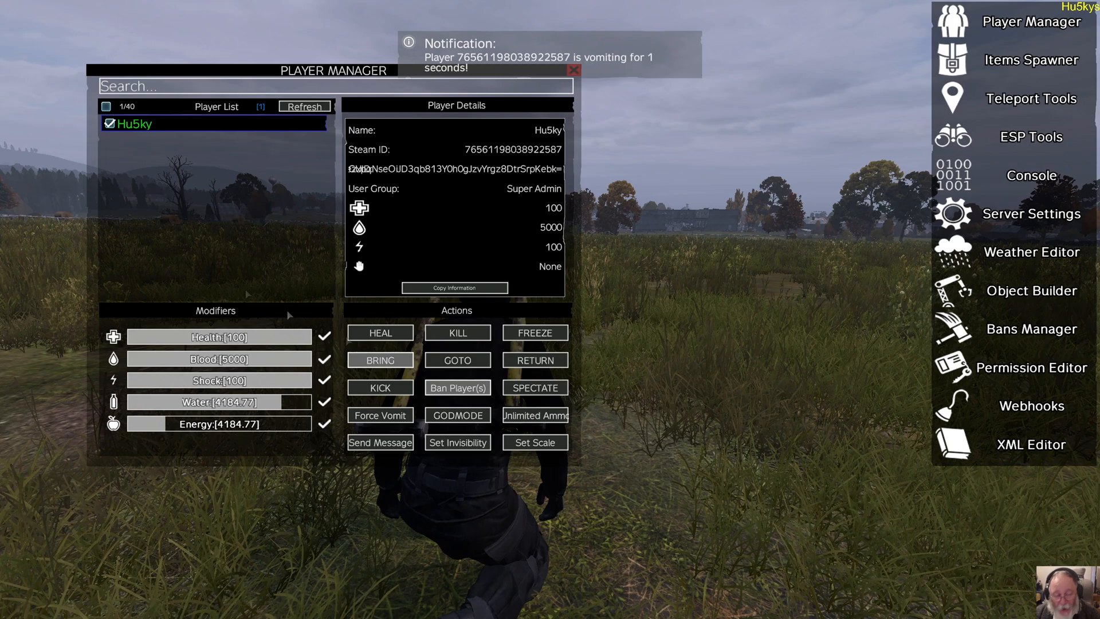
Grant the player unlimited ammo, then send them the admin message 'hello'
{"action": "left_click", "coordinate": [534, 414]}
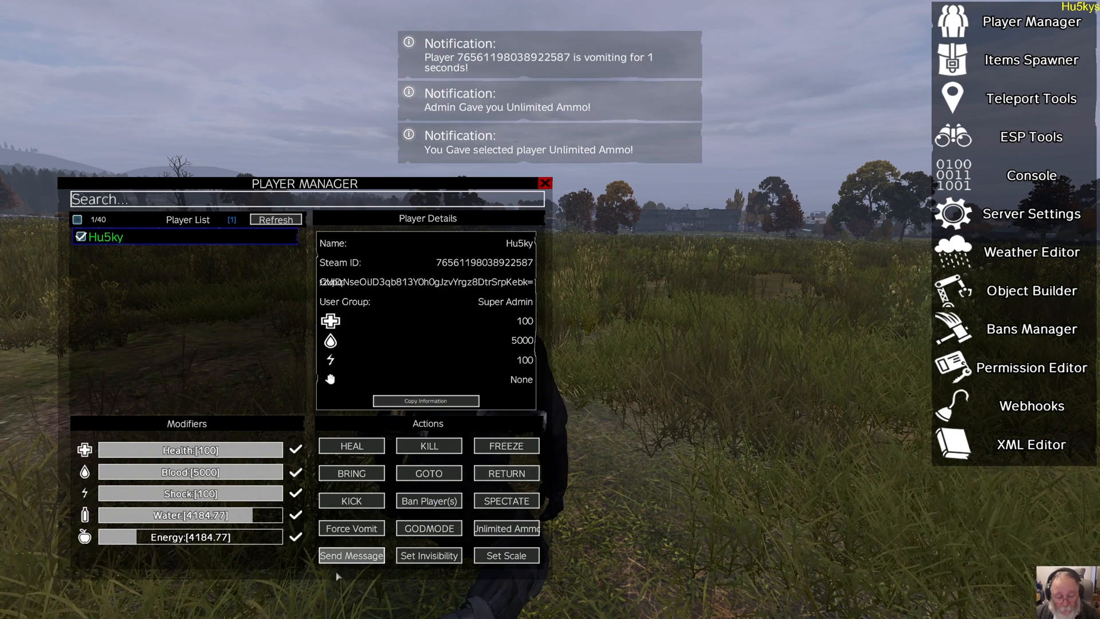
{"action": "left_click", "coordinate": [351, 555]}
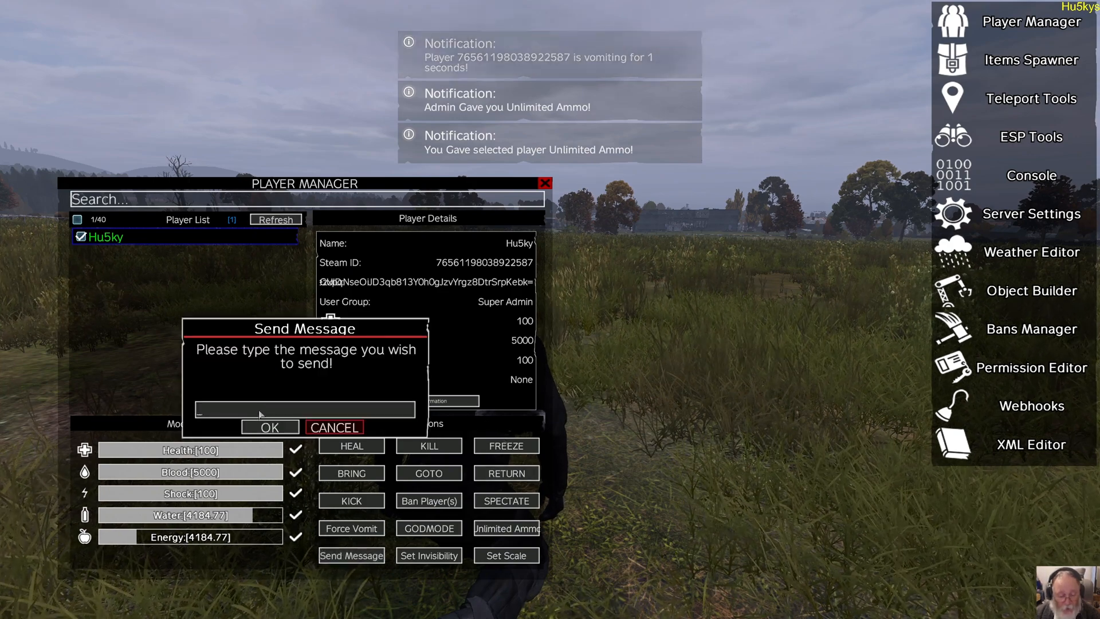
{"action": "type", "text": "hello"}
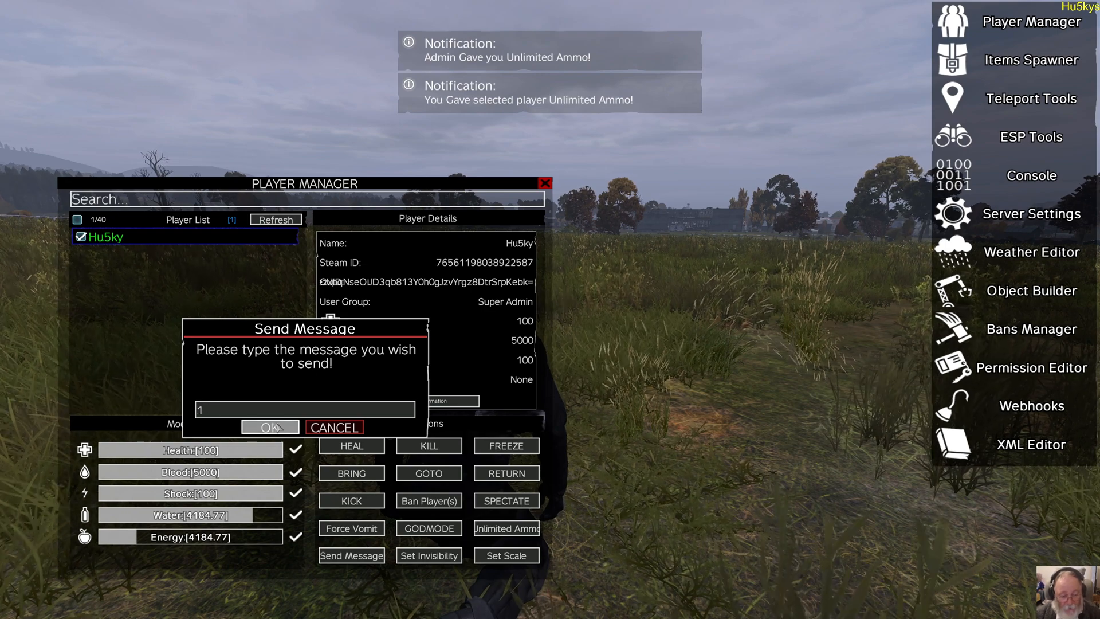
{"action": "type", "text": "h"}
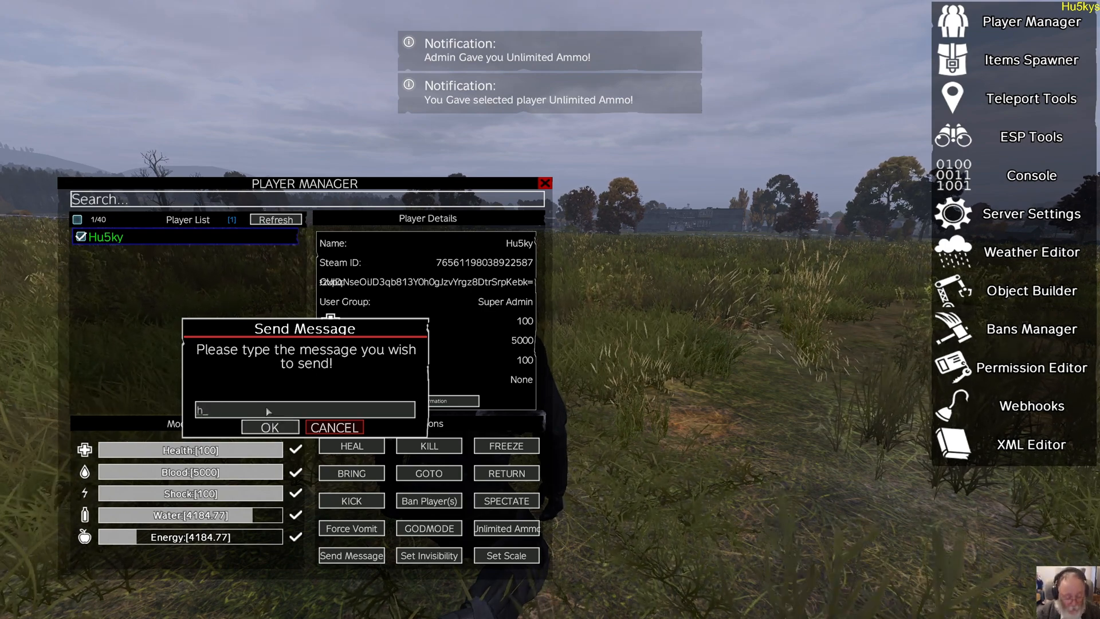
{"action": "type", "text": "ello"}
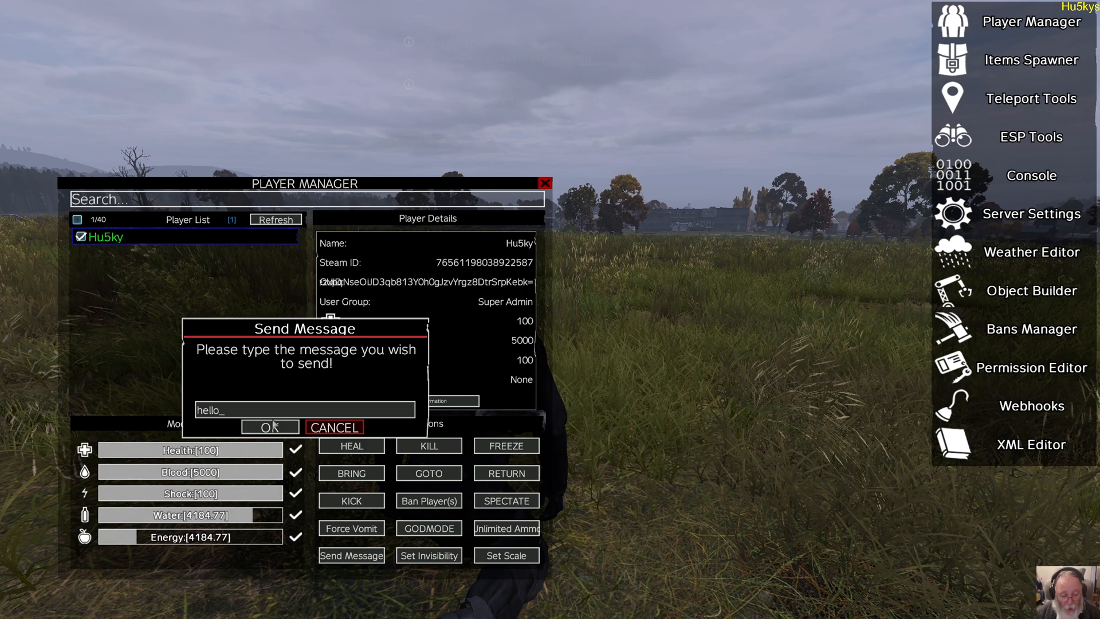
{"action": "left_click", "coordinate": [270, 427]}
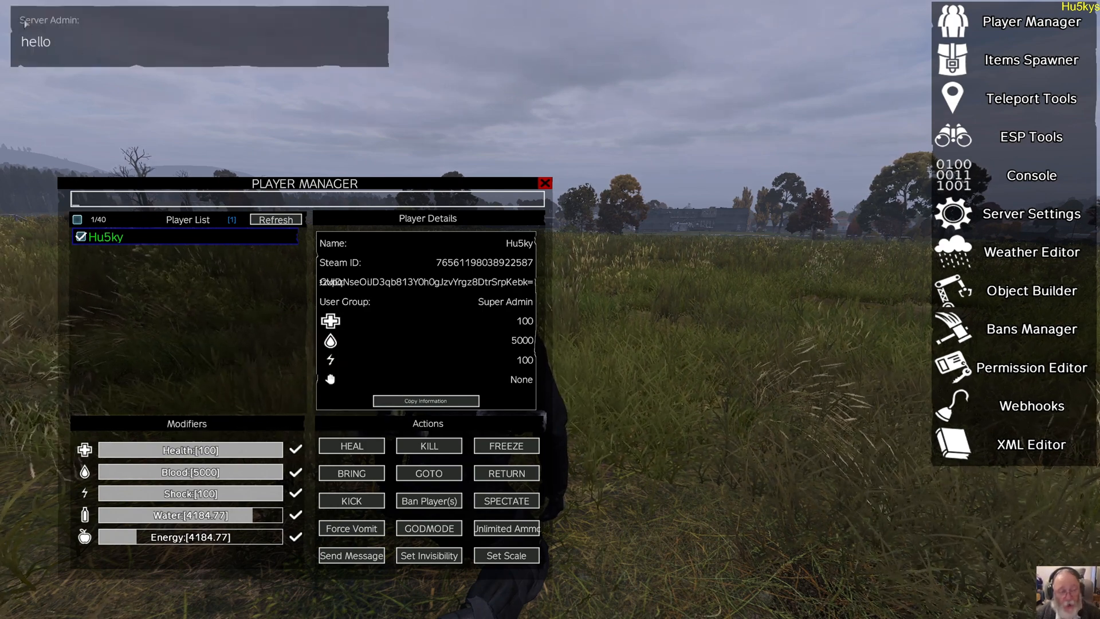
{"action": "mouse_move", "coordinate": [195, 104]}
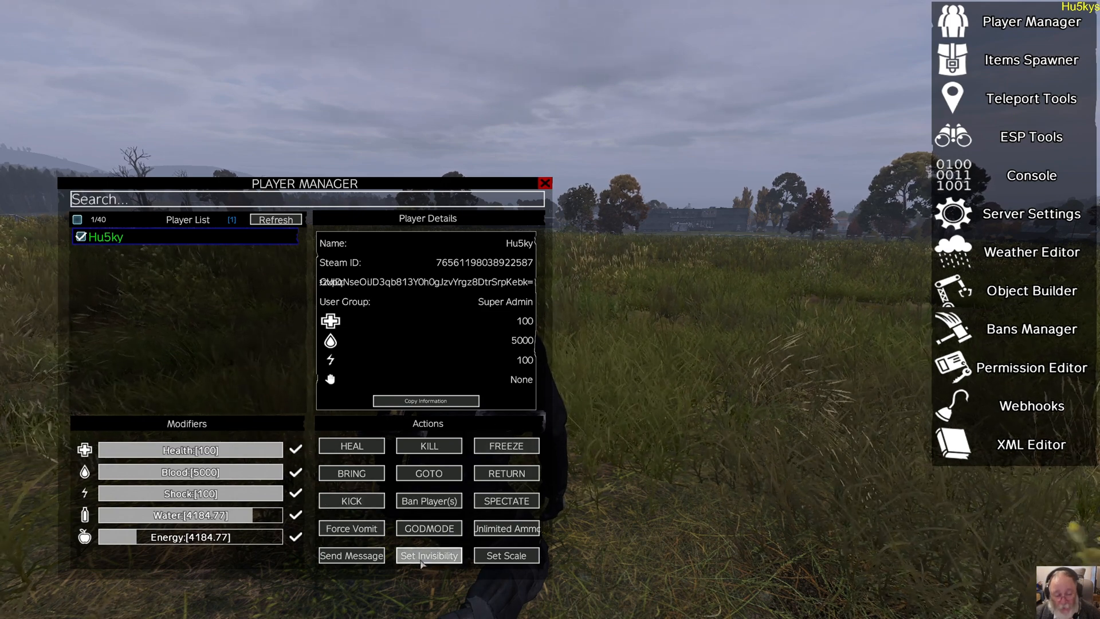
Toggle the player's invisibility and god mode, then bring the admin menu back
{"action": "left_click", "coordinate": [428, 555]}
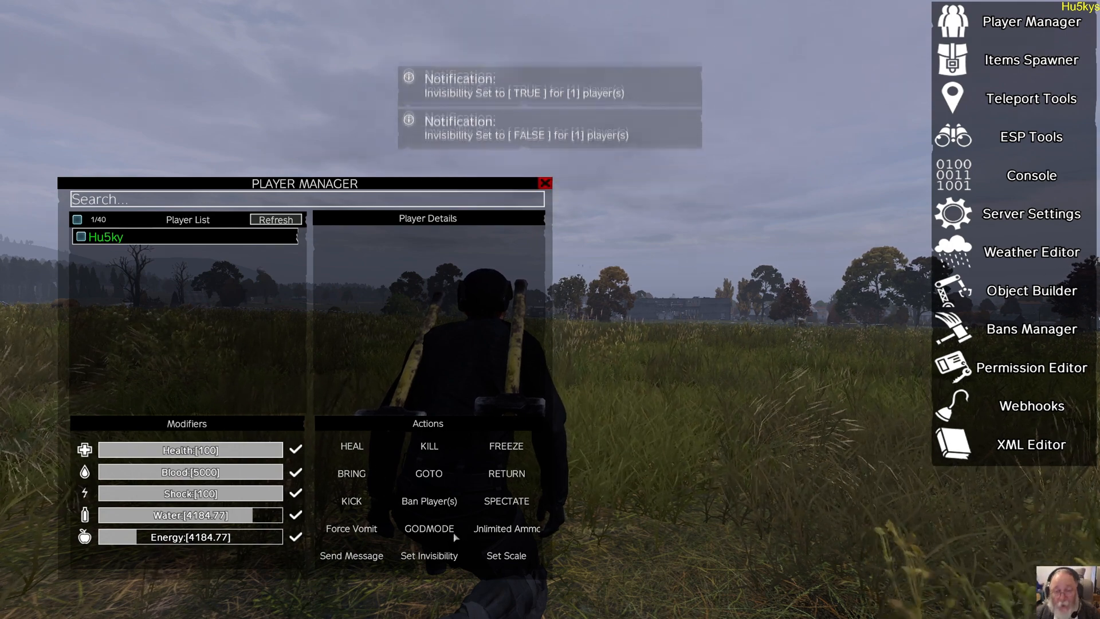
{"action": "left_click", "coordinate": [544, 183]}
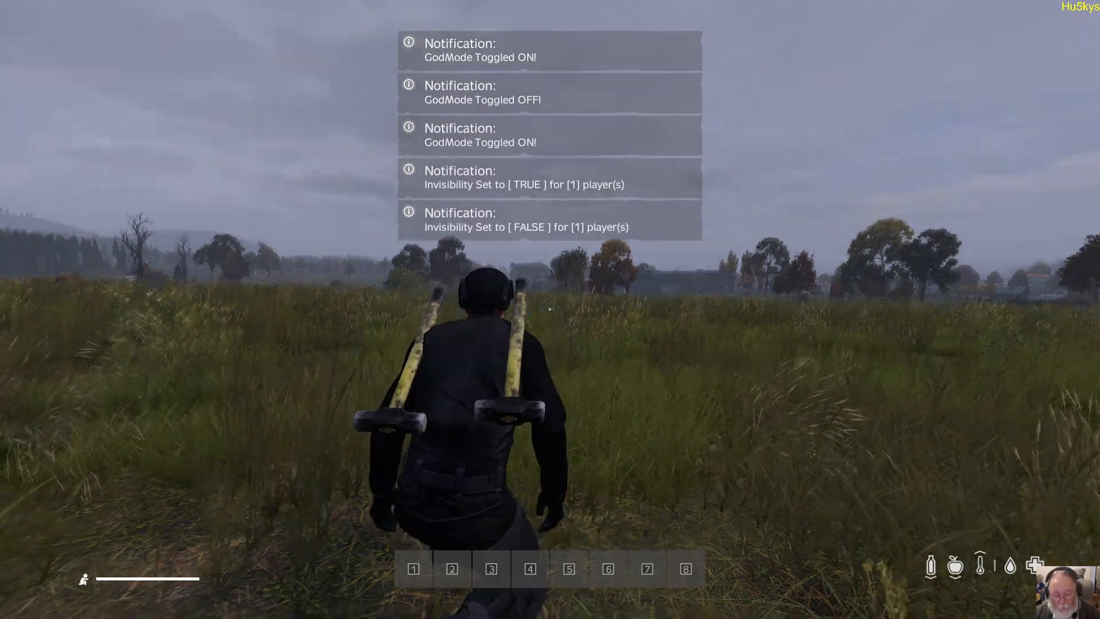
{"action": "left_click", "coordinate": [1031, 22]}
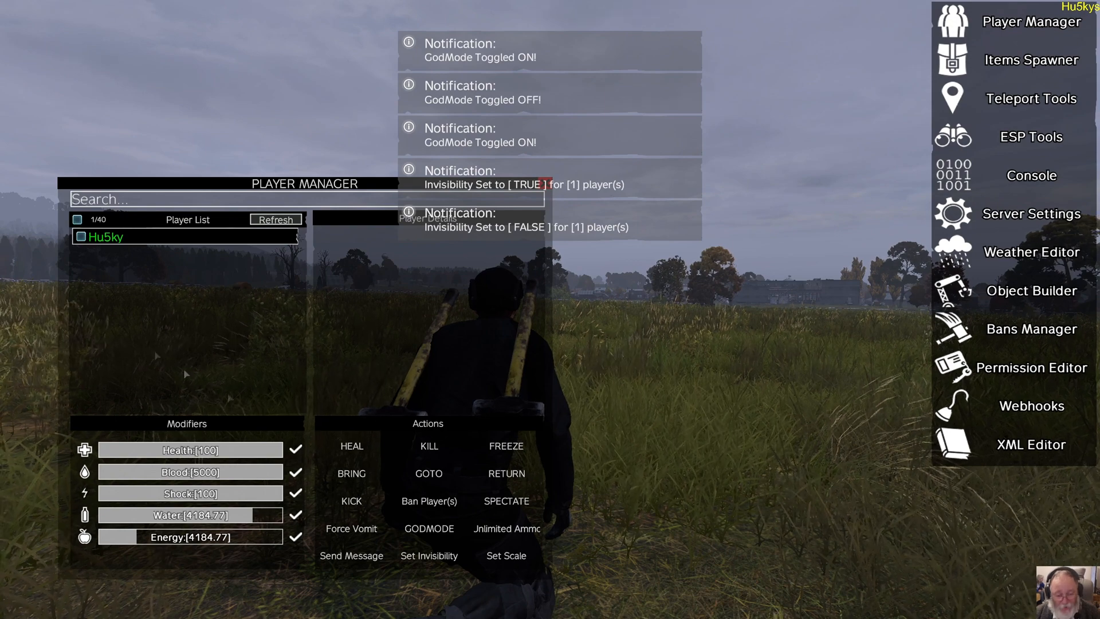
Select your own player and set their scale to 0.5
{"action": "left_click", "coordinate": [105, 237]}
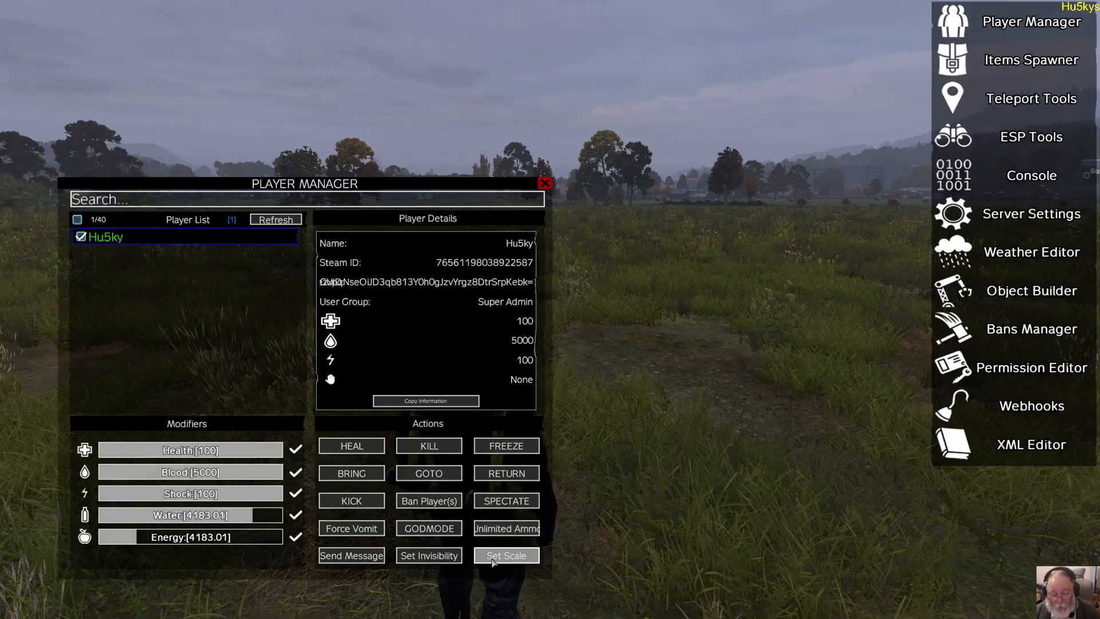
{"action": "left_click", "coordinate": [506, 555]}
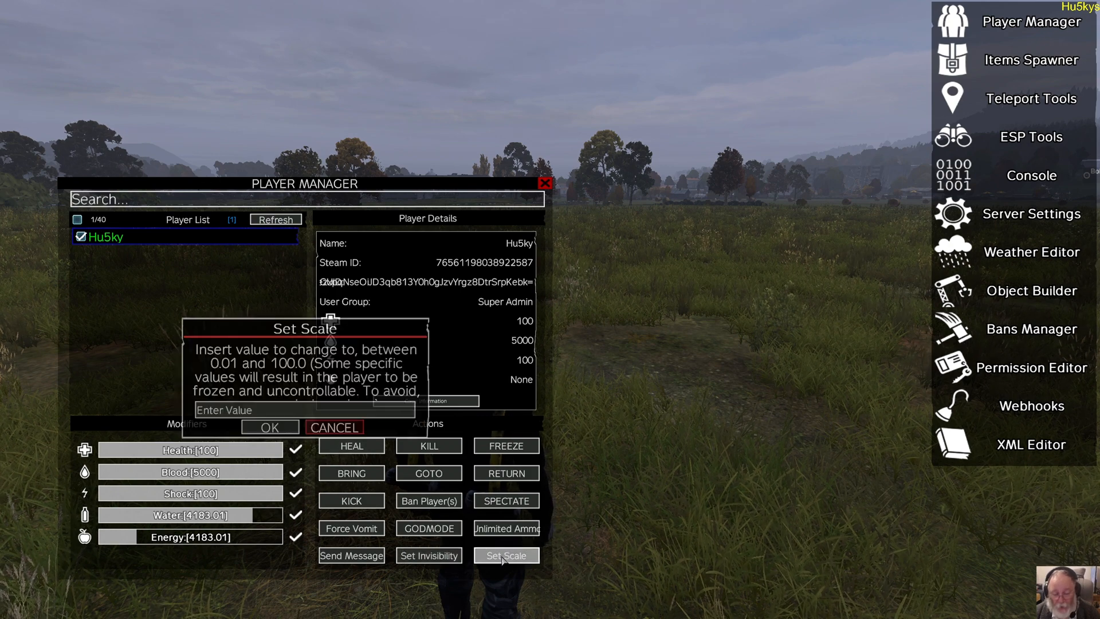
{"action": "left_click", "coordinate": [305, 410]}
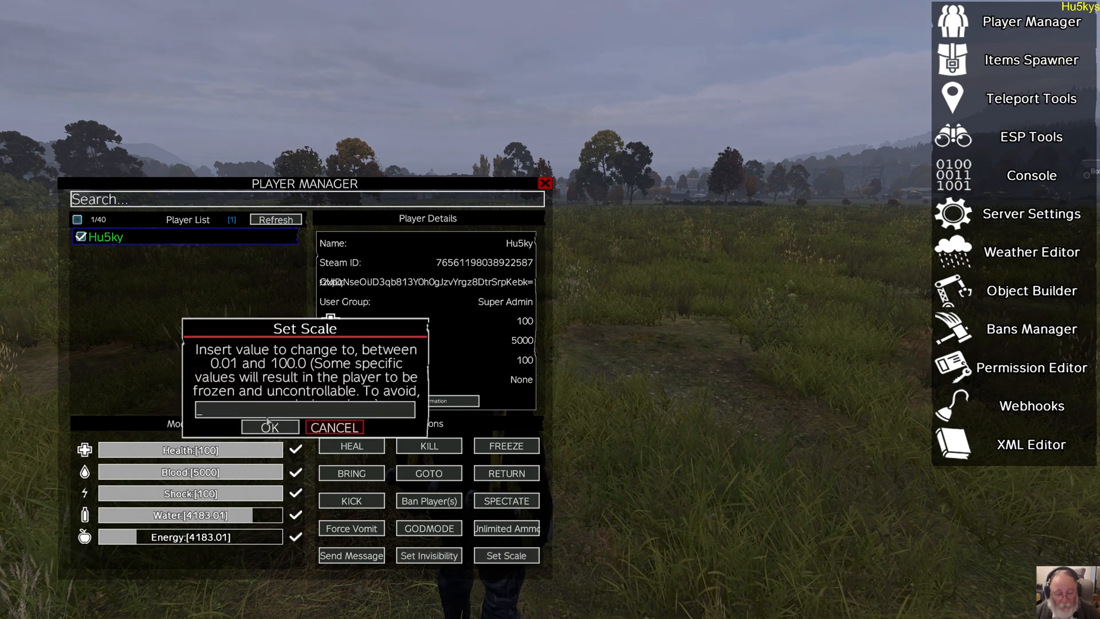
{"action": "type", "text": "0.5"}
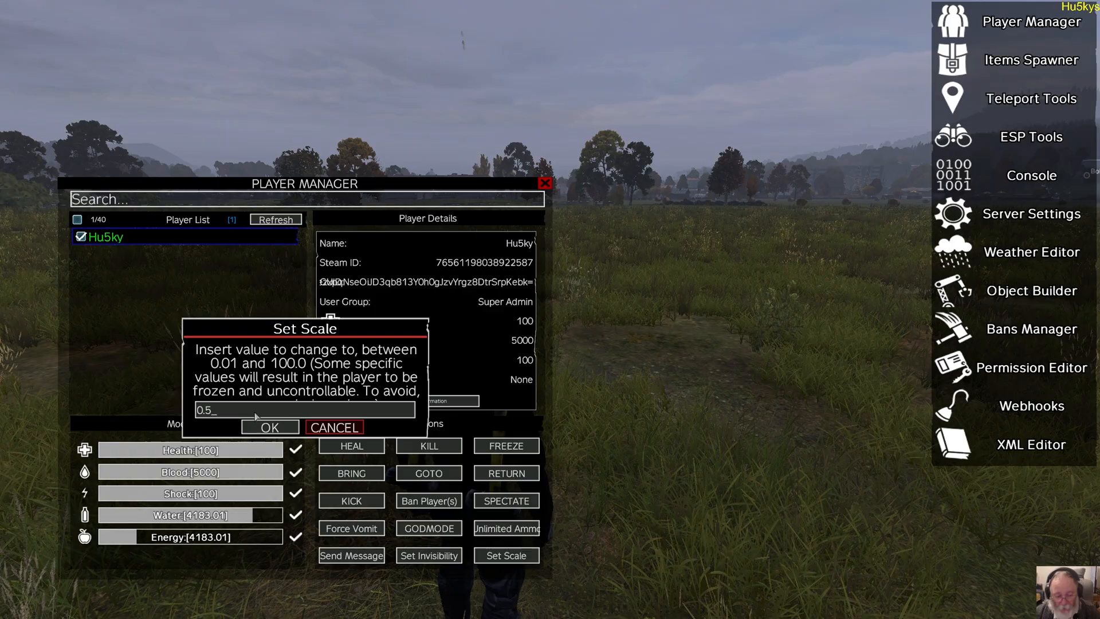
{"action": "left_click", "coordinate": [270, 428]}
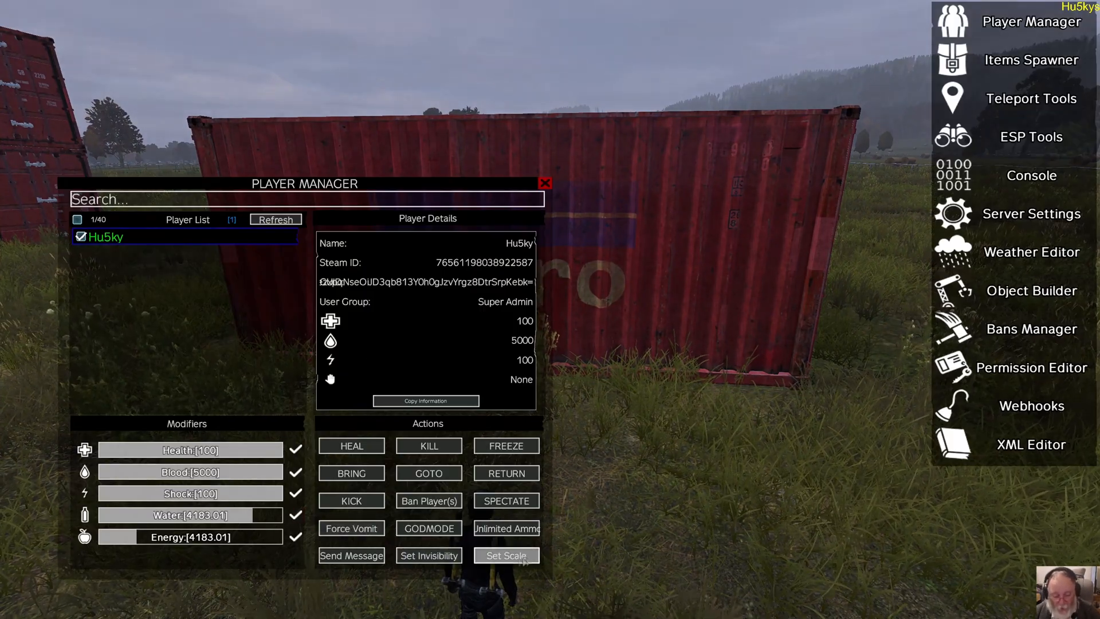
Set the player's scale to 0.5, then down to 0.1, and return to the admin menu
{"action": "left_click", "coordinate": [506, 555]}
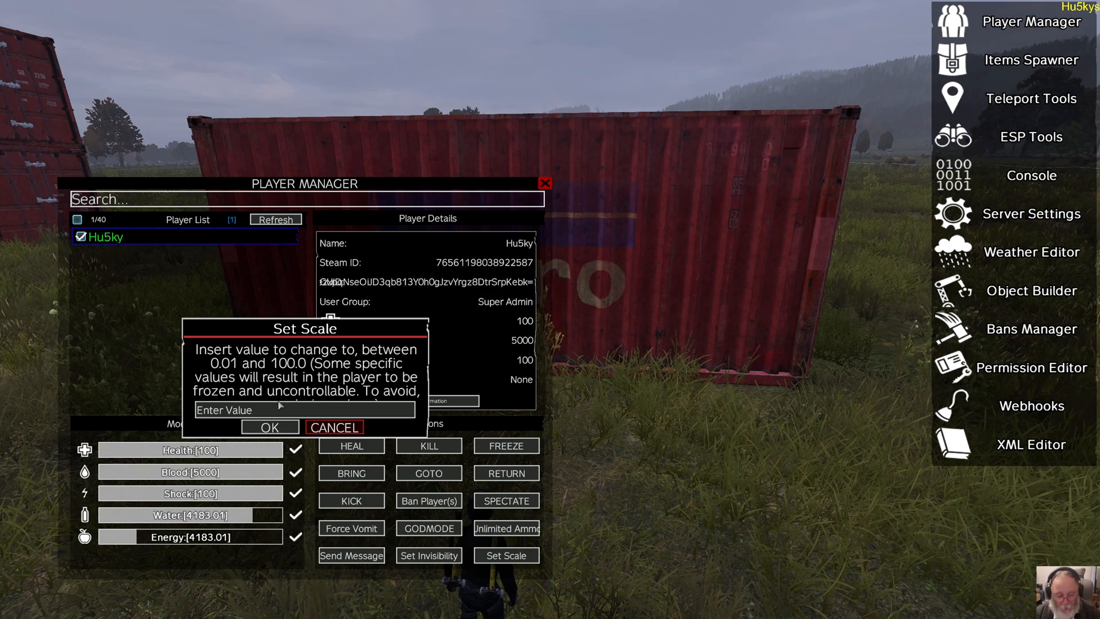
{"action": "type", "text": "0.5"}
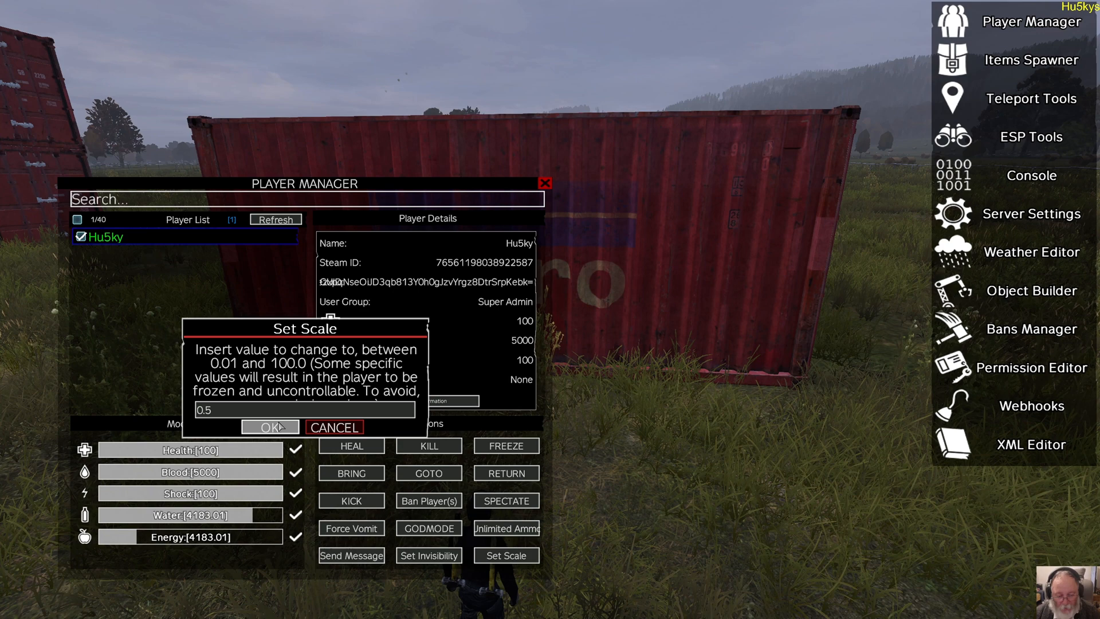
{"action": "left_click", "coordinate": [269, 428]}
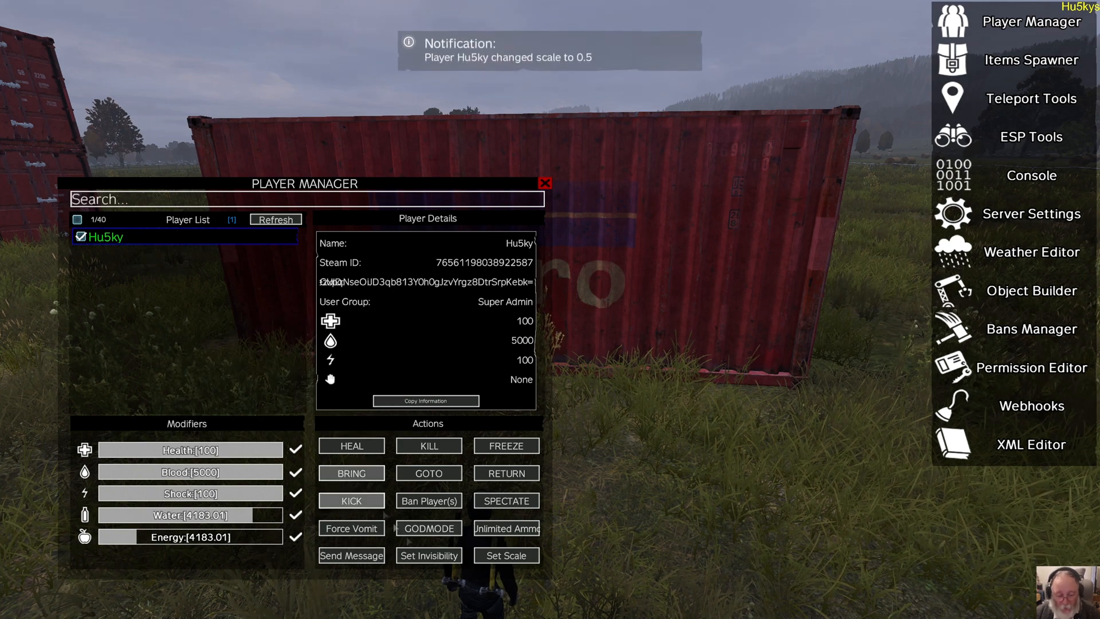
{"action": "left_click", "coordinate": [505, 555]}
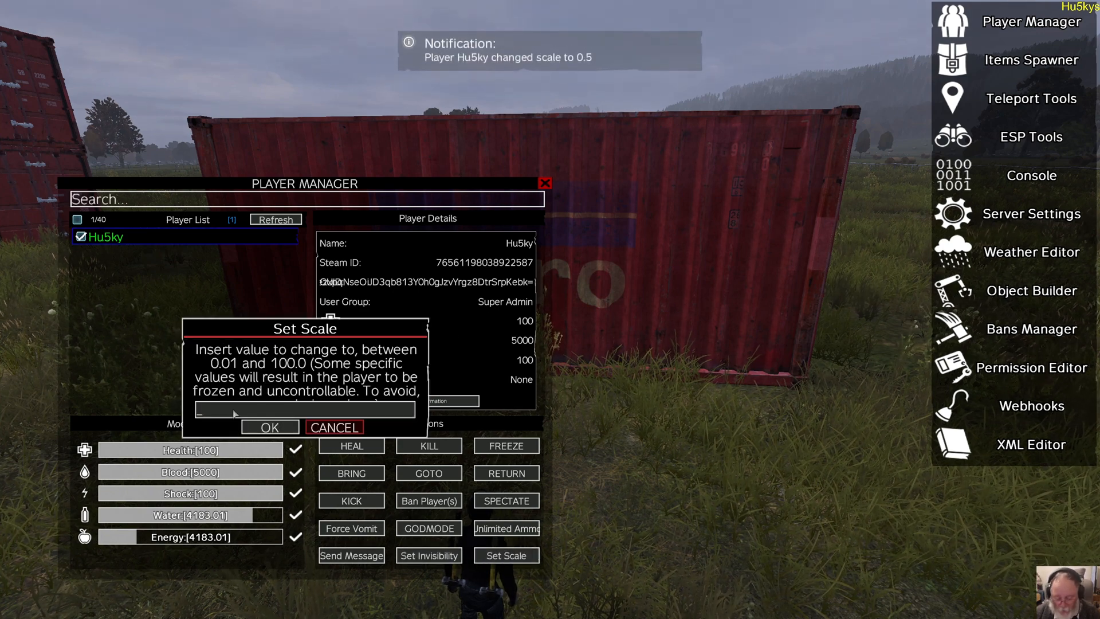
{"action": "type", "text": "0.1"}
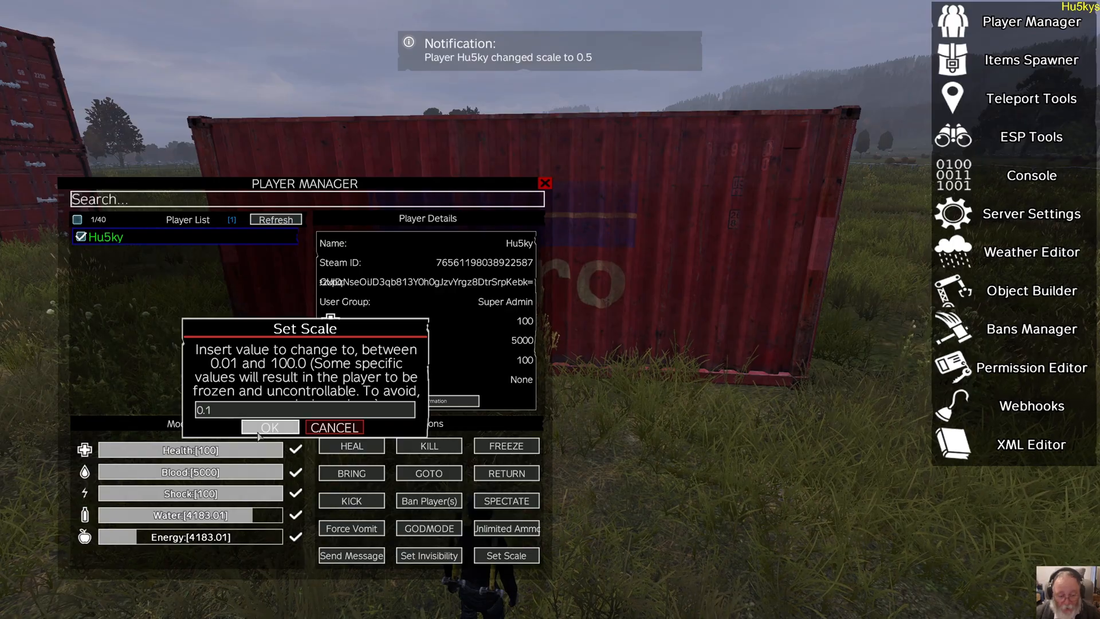
{"action": "left_click", "coordinate": [269, 427]}
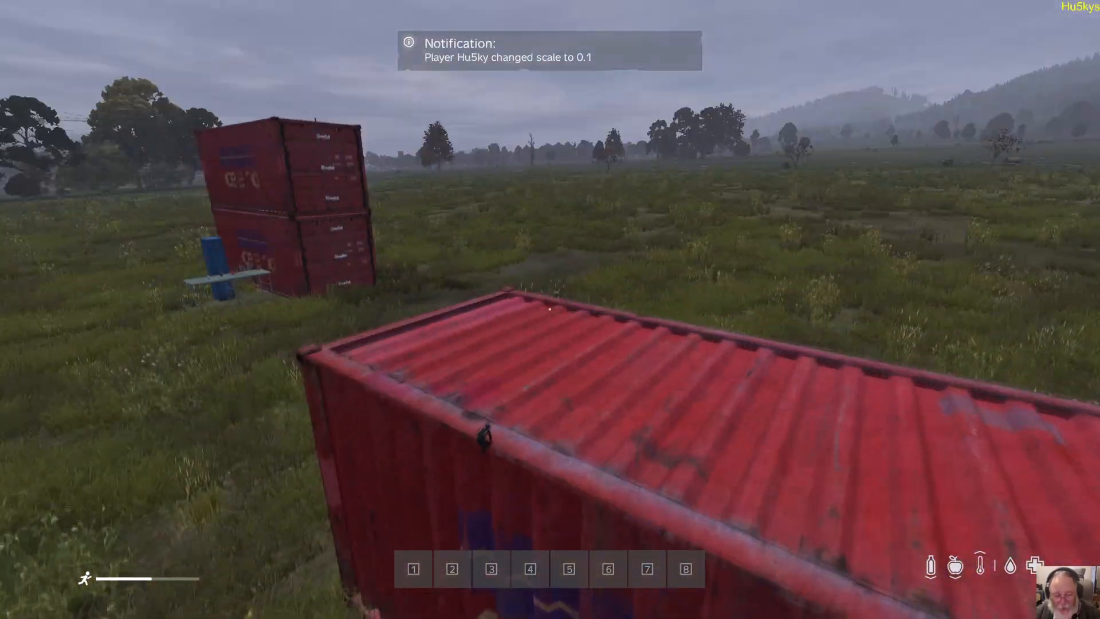
{"action": "left_click", "coordinate": [1031, 22]}
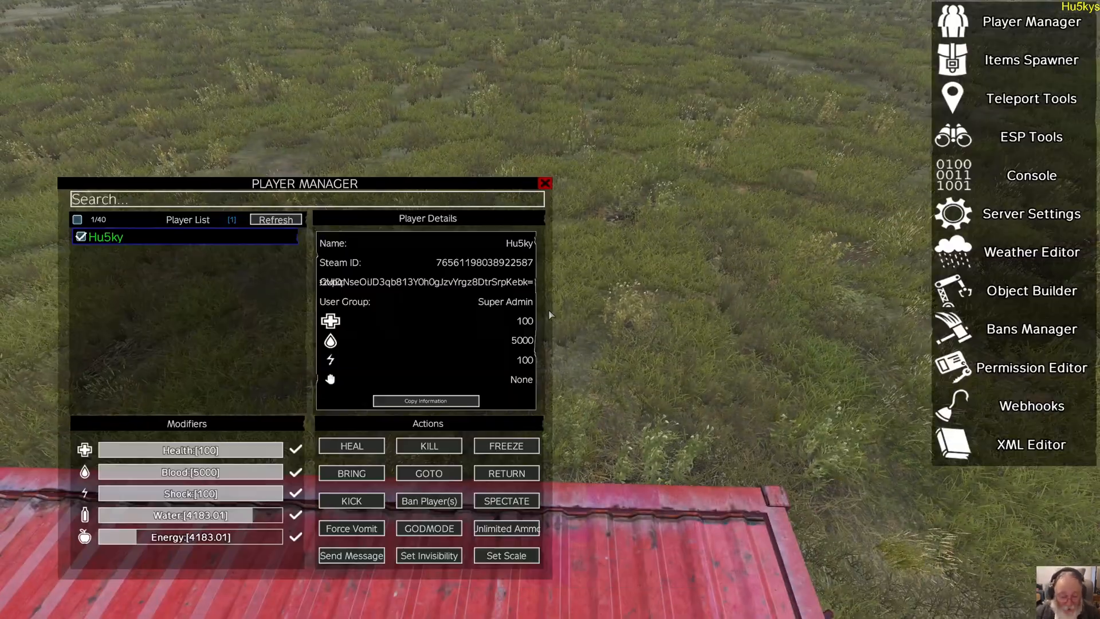
Set the player's scale to 0.01, then restore it to 1 and close the admin tools
{"action": "left_click", "coordinate": [505, 555]}
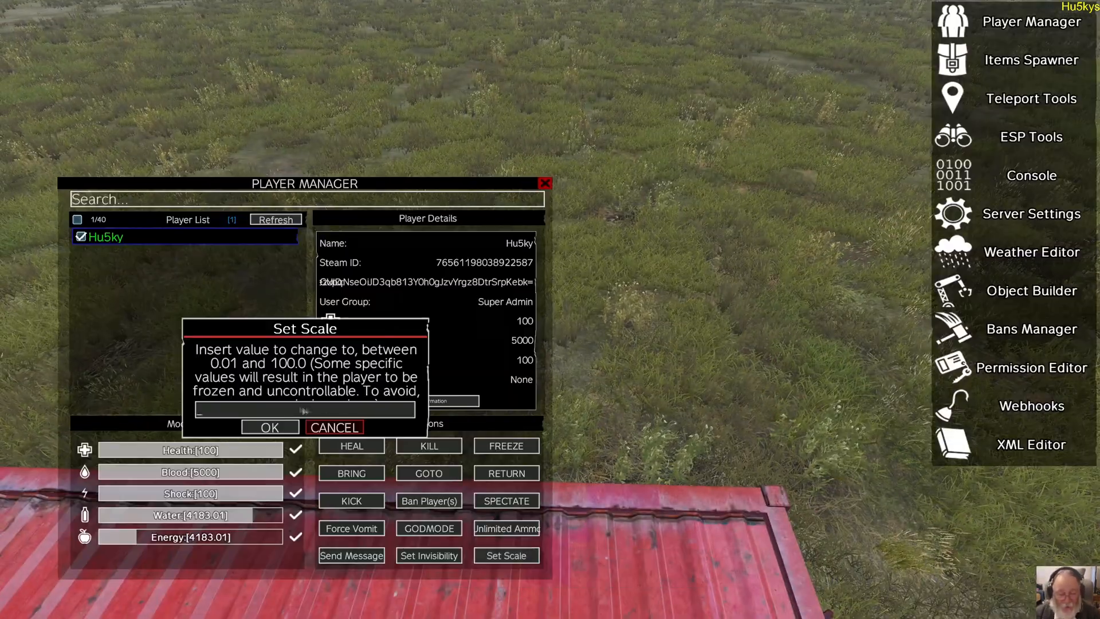
{"action": "left_click", "coordinate": [269, 427]}
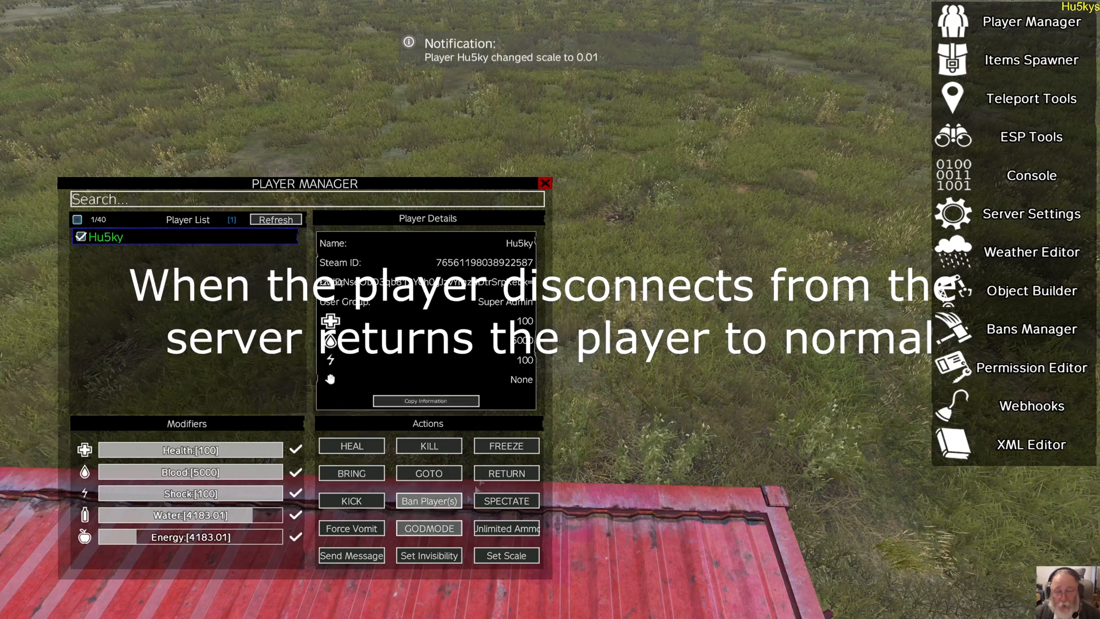
{"action": "left_click", "coordinate": [504, 555]}
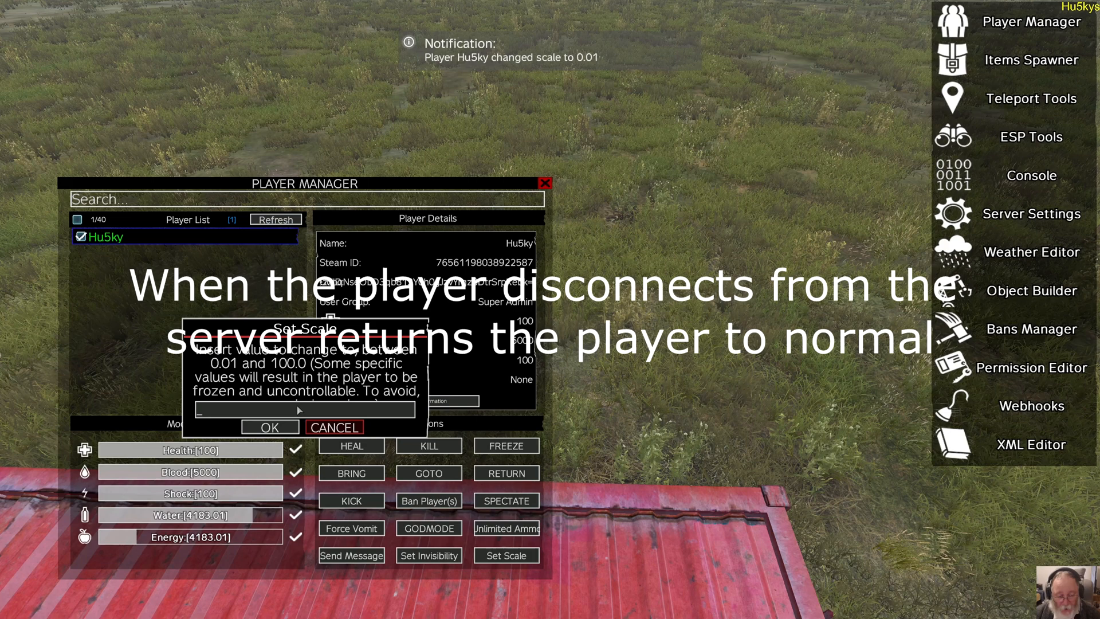
{"action": "type", "text": "1.0"}
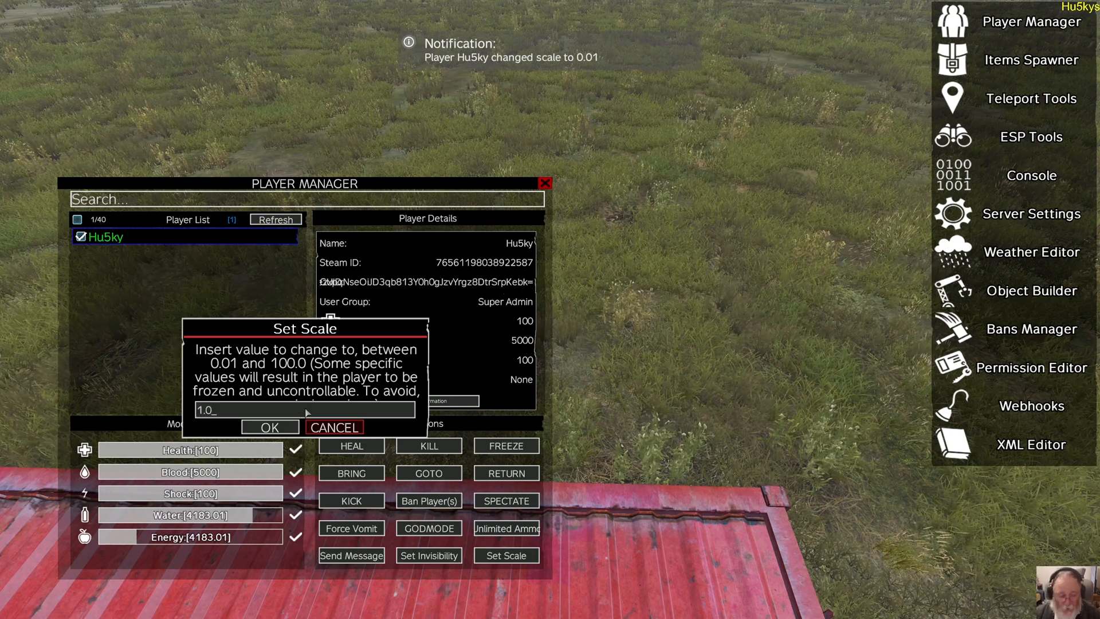
{"action": "left_click", "coordinate": [270, 428]}
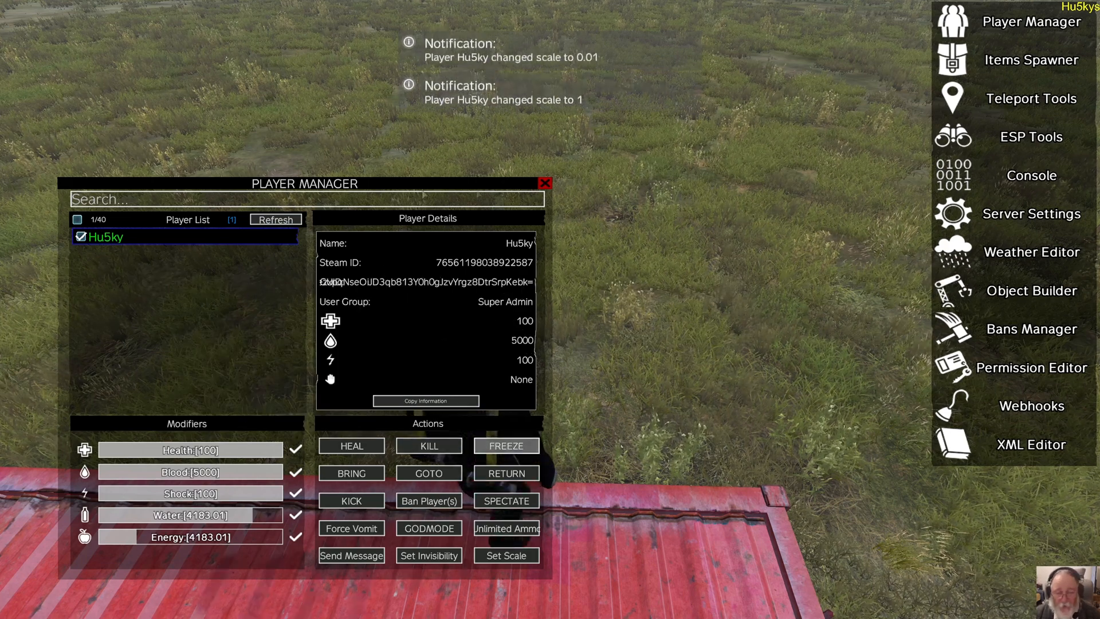
{"action": "left_click", "coordinate": [545, 183]}
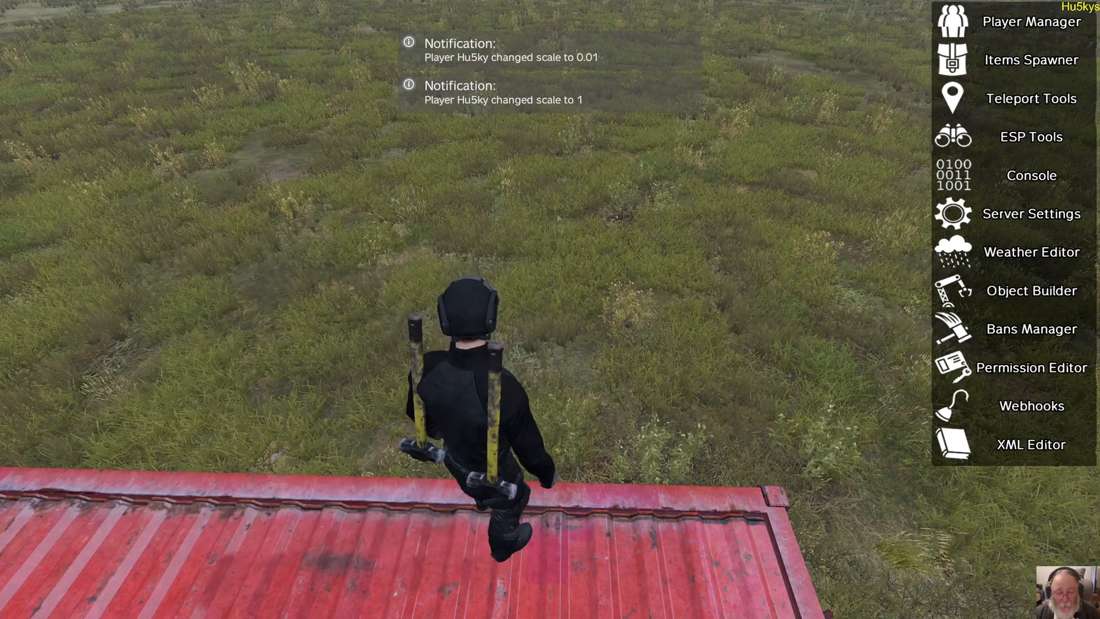